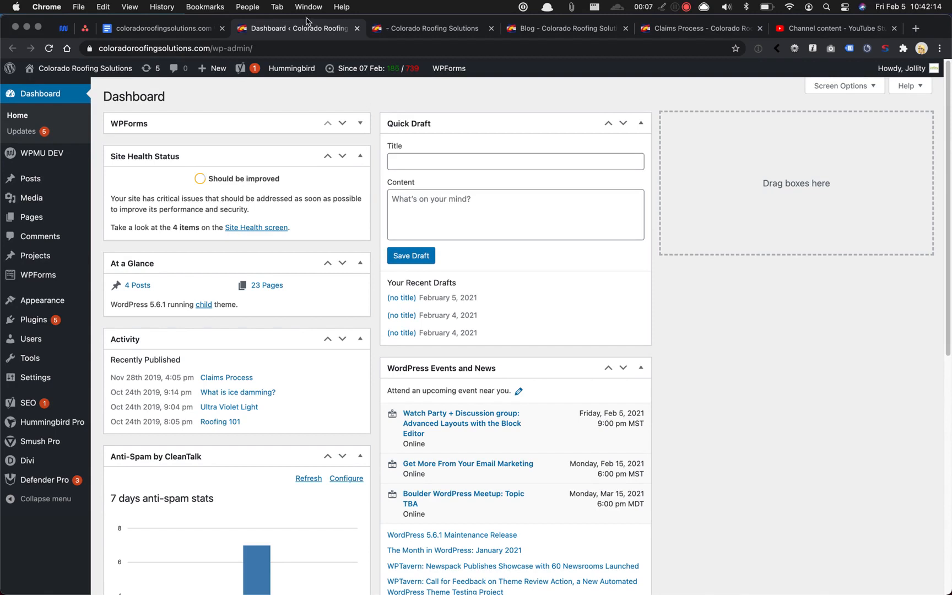
mouse_move(297, 35)
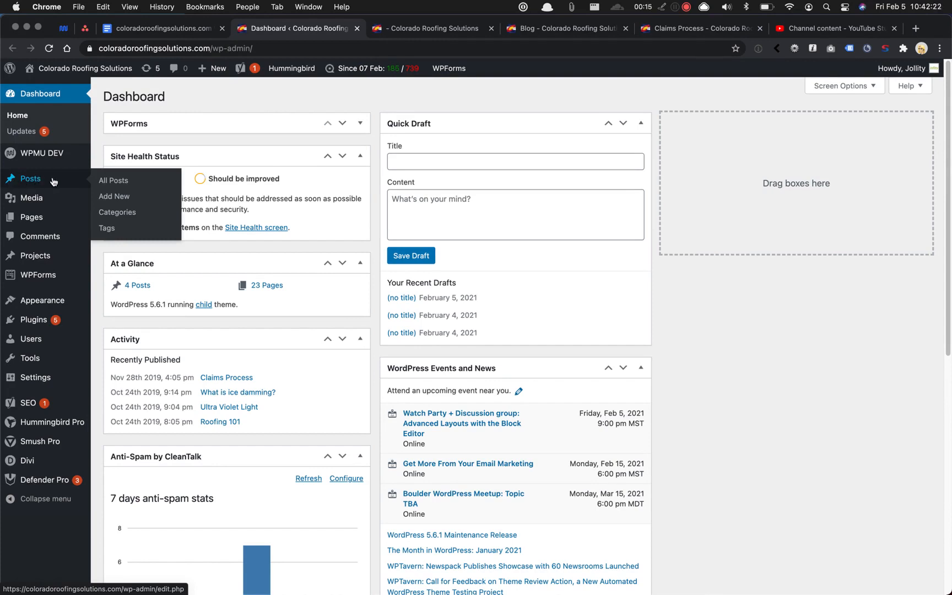
mouse_move(114, 196)
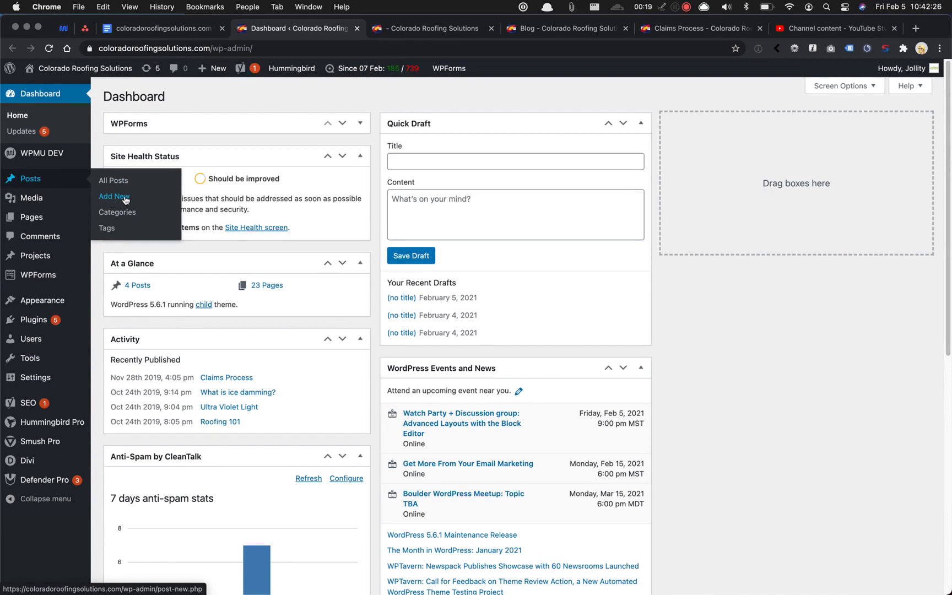
Step: Create a new blog post from the admin sidebar's Posts > Add New
click(114, 196)
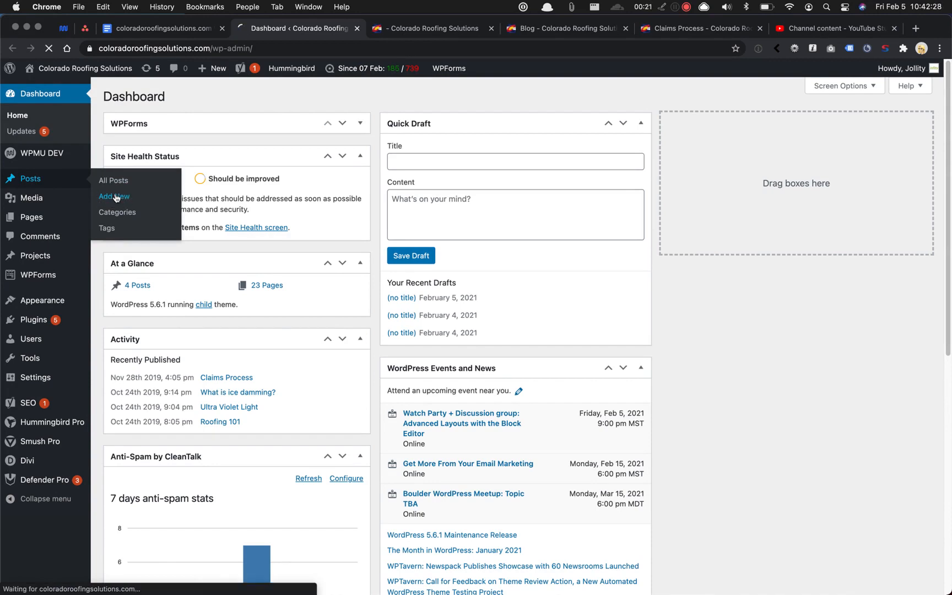
click(114, 196)
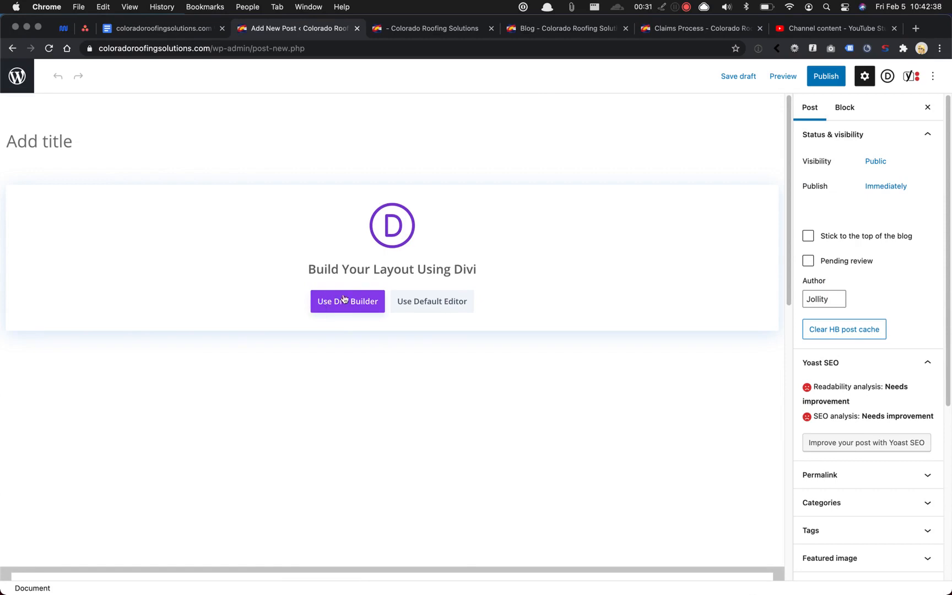
Step: Choose the Divi Builder instead of the default editor for the new post
click(347, 301)
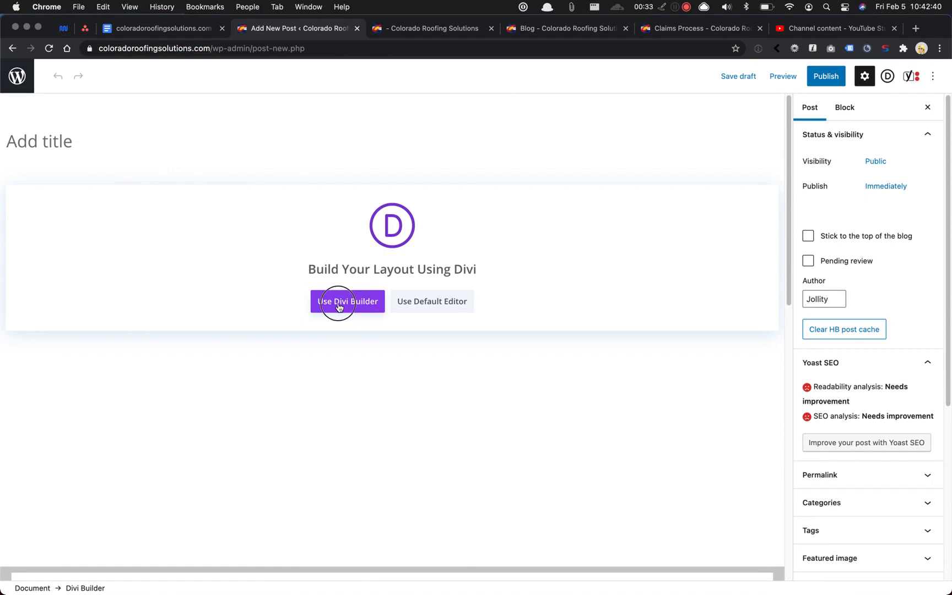
Step: Load Divi's library of 27 existing pages, then switch to the live blog listing
click(346, 301)
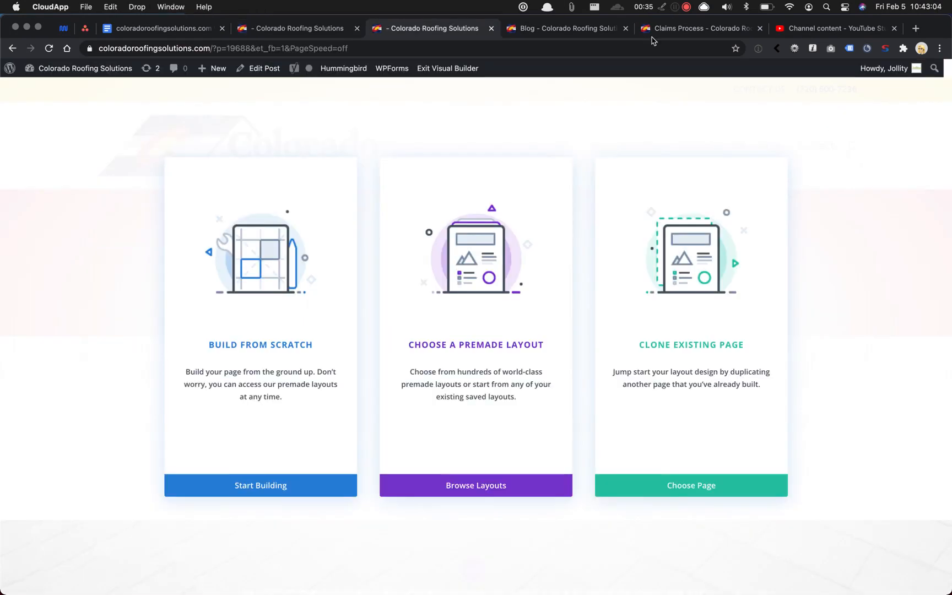
mouse_move(507, 186)
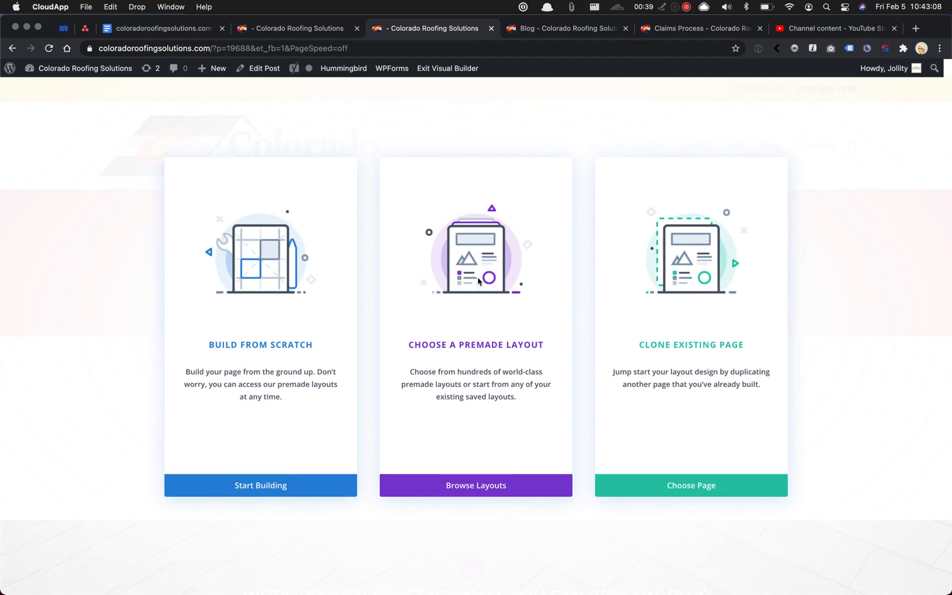
mouse_move(634, 243)
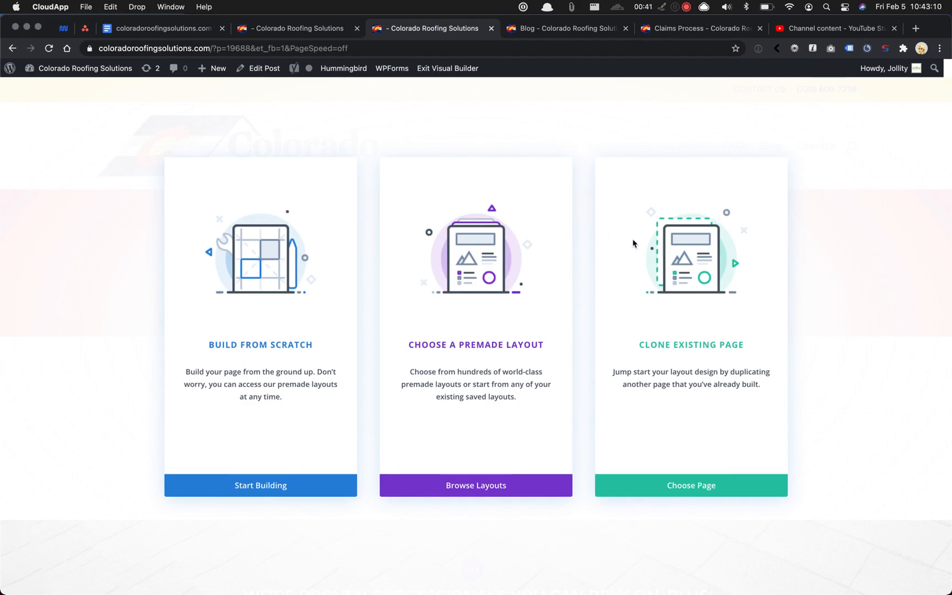
mouse_move(741, 347)
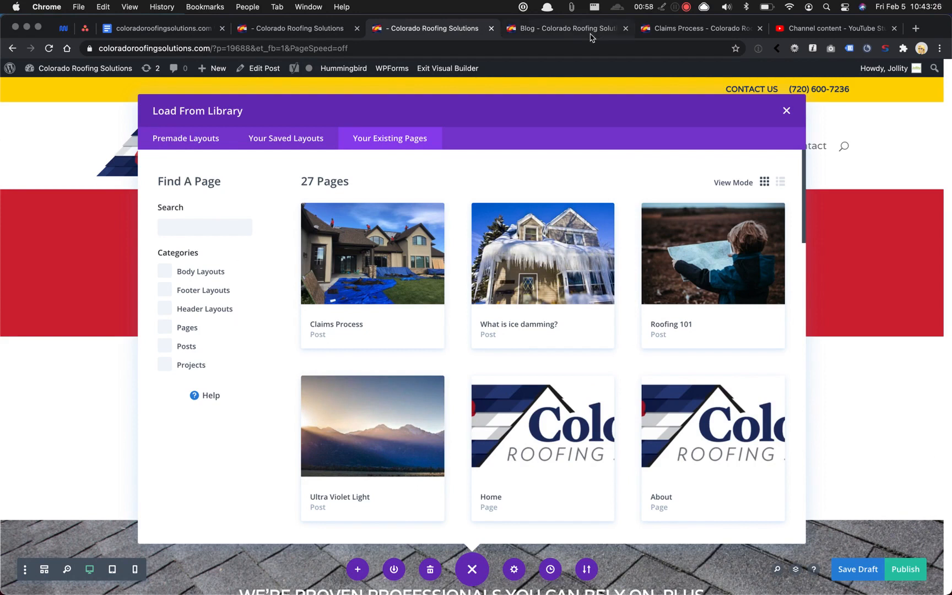
click(566, 28)
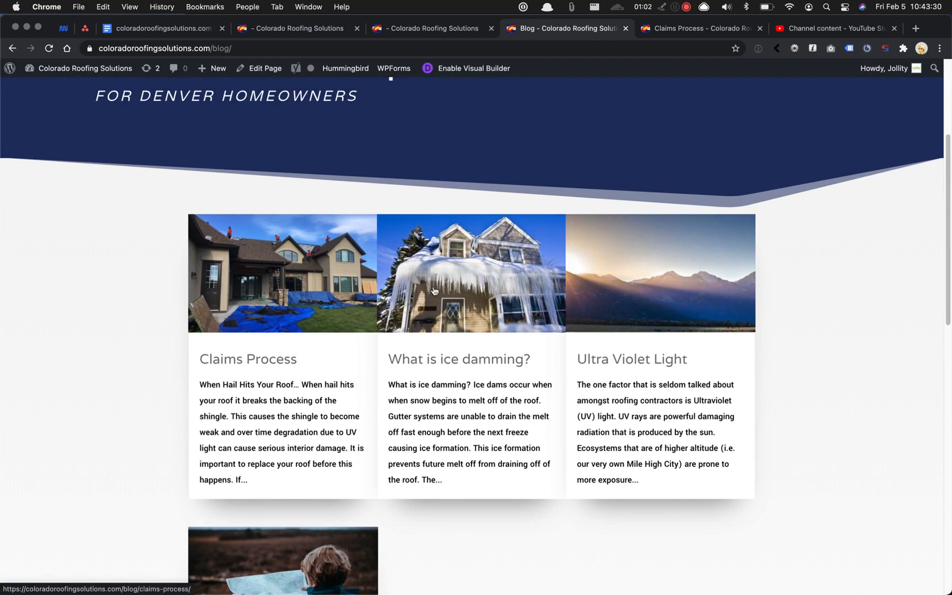
mouse_move(444, 150)
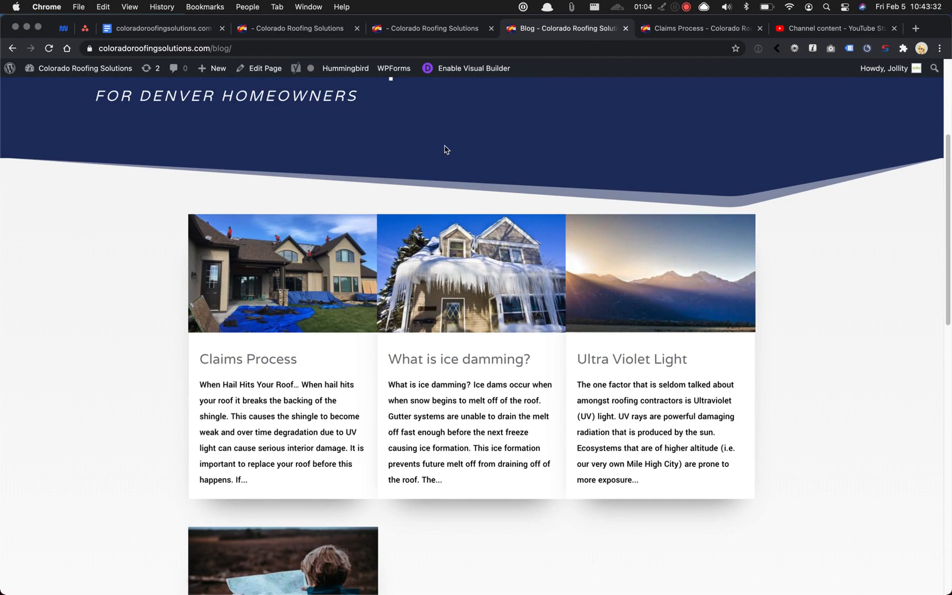
mouse_move(653, 117)
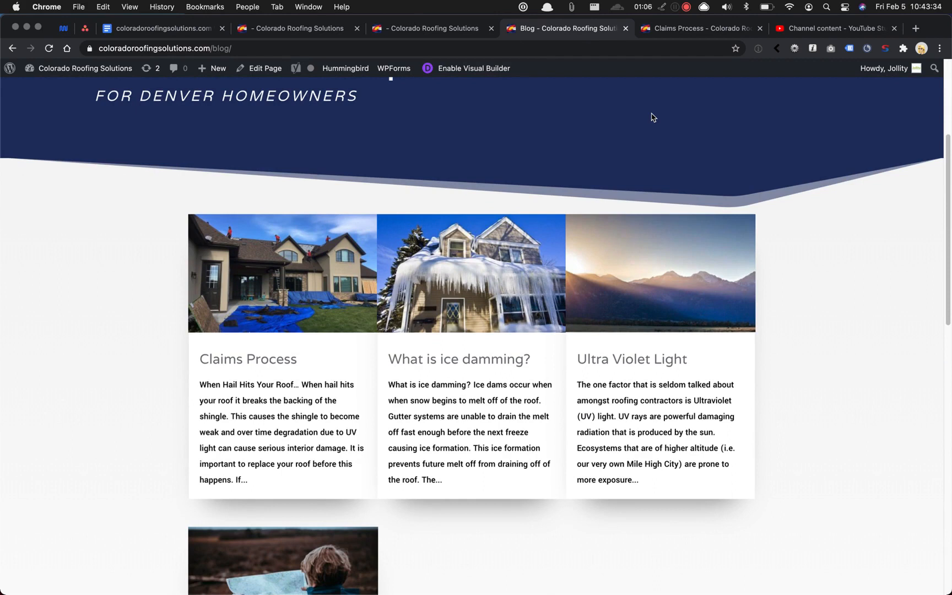
mouse_move(689, 28)
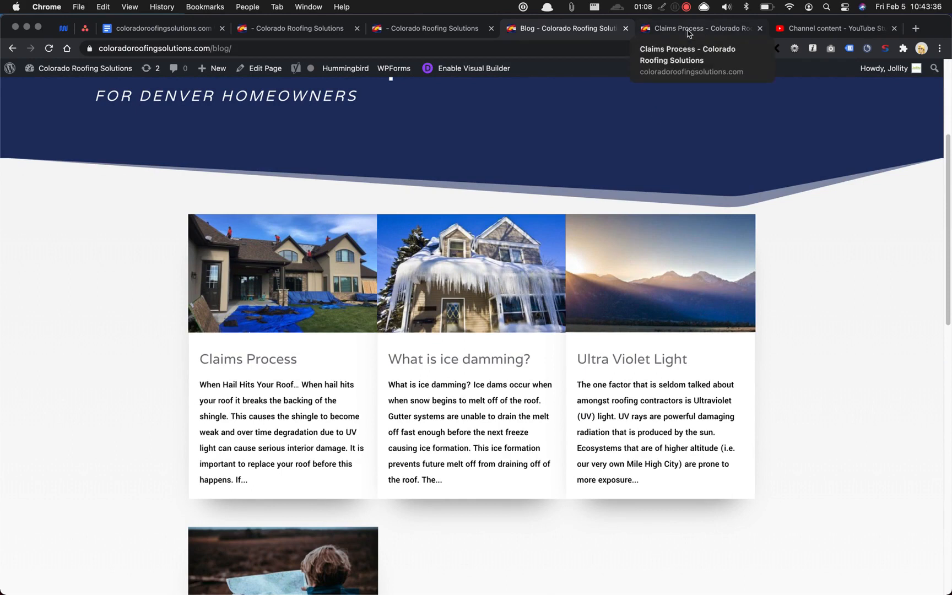
Step: Read through the live Claims Process post from top to bottom and back
click(697, 28)
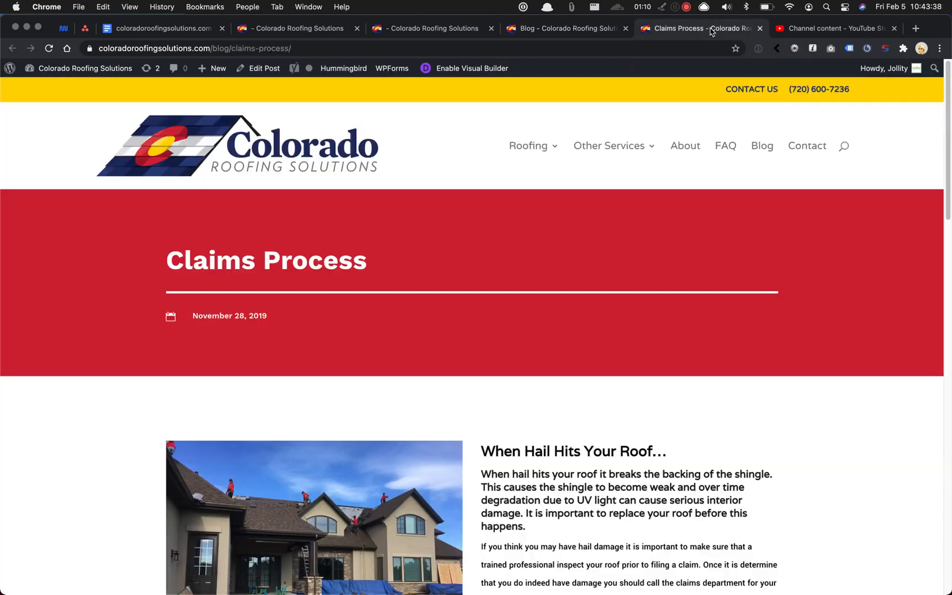
scroll(down, 3)
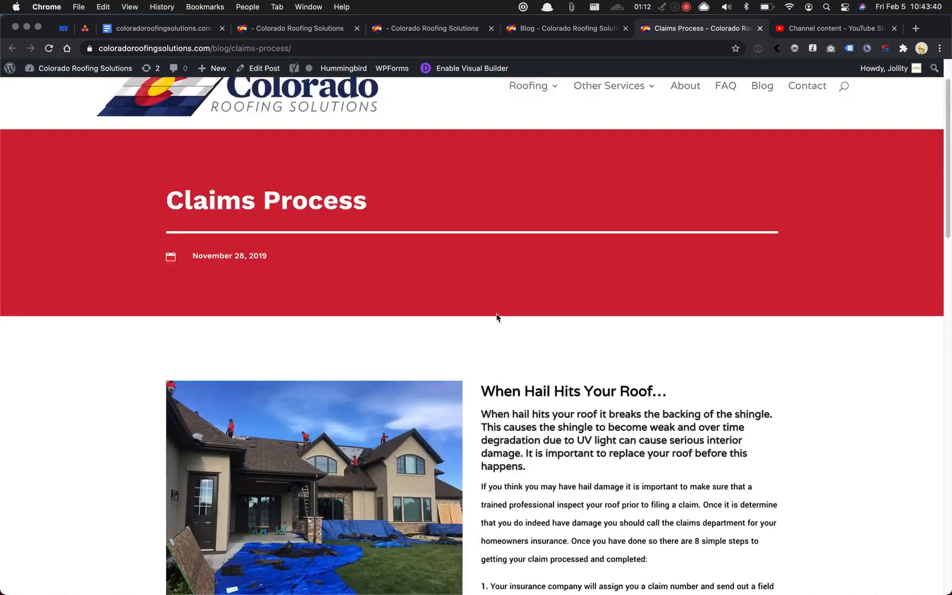
scroll(down, 3)
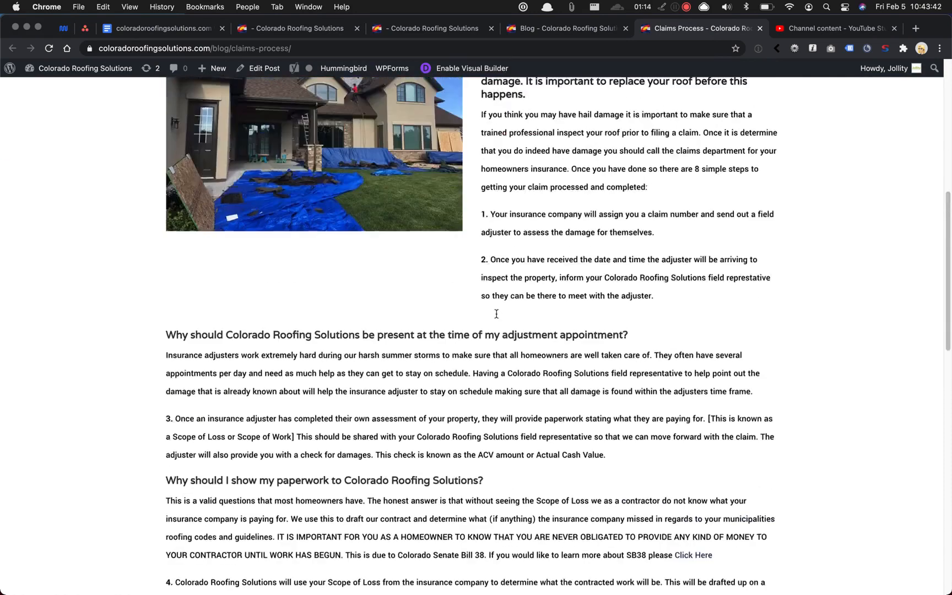
scroll(up, 3)
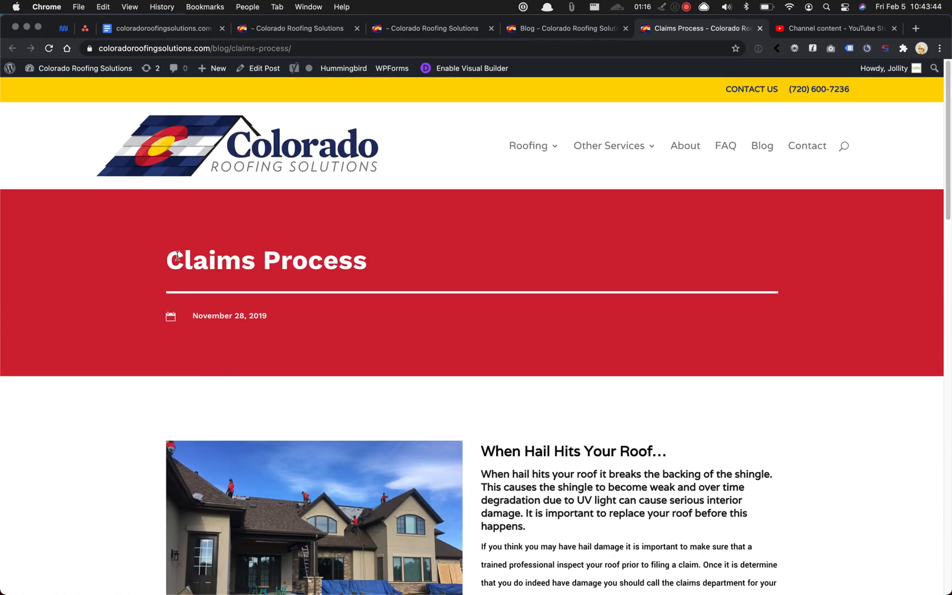
scroll(down, 3)
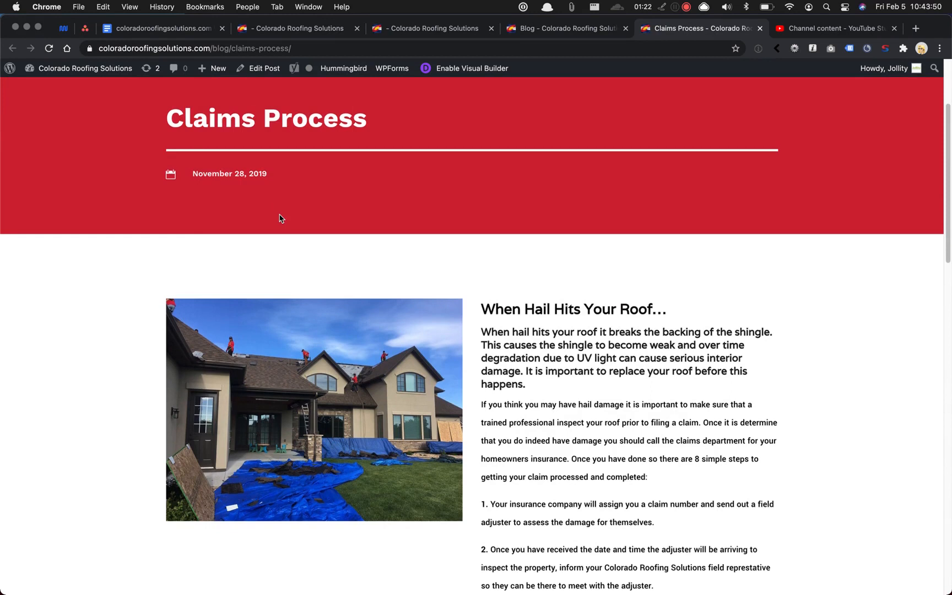
scroll(down, 3)
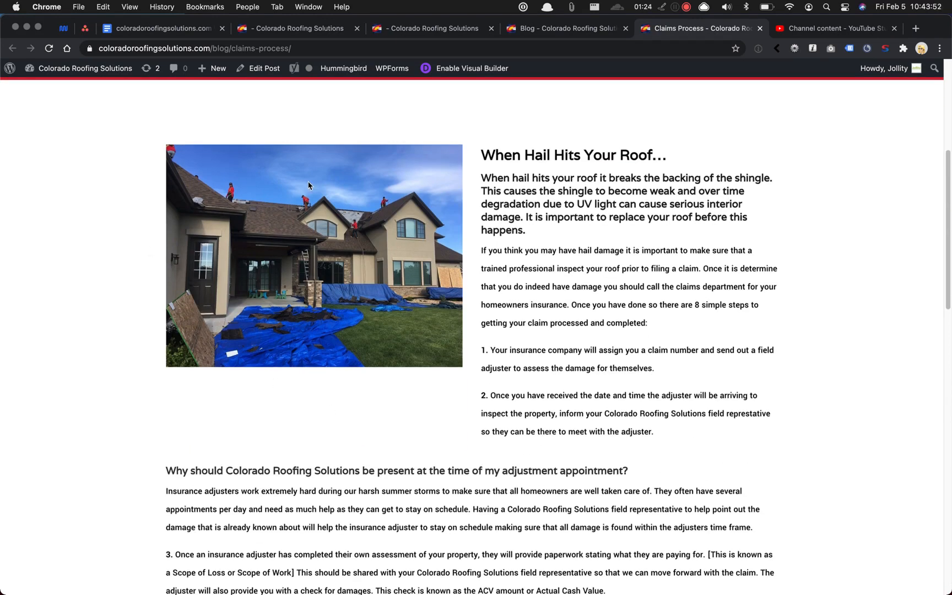
mouse_move(309, 185)
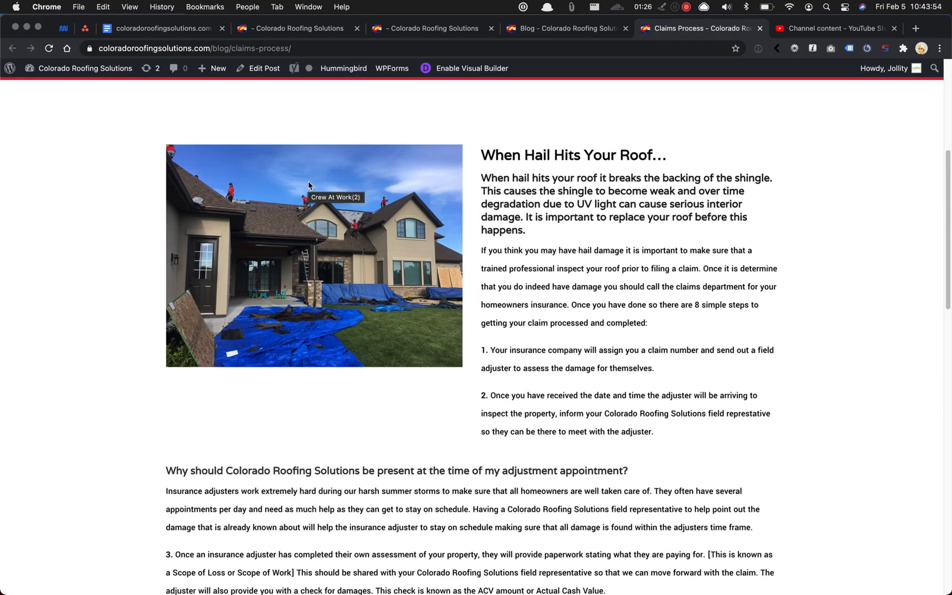
mouse_move(557, 136)
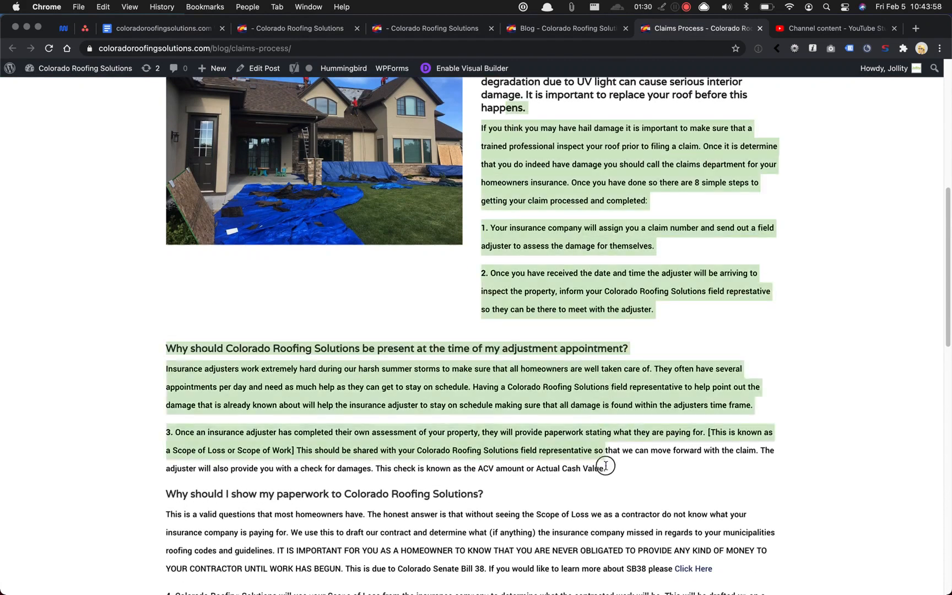
scroll(down, 3)
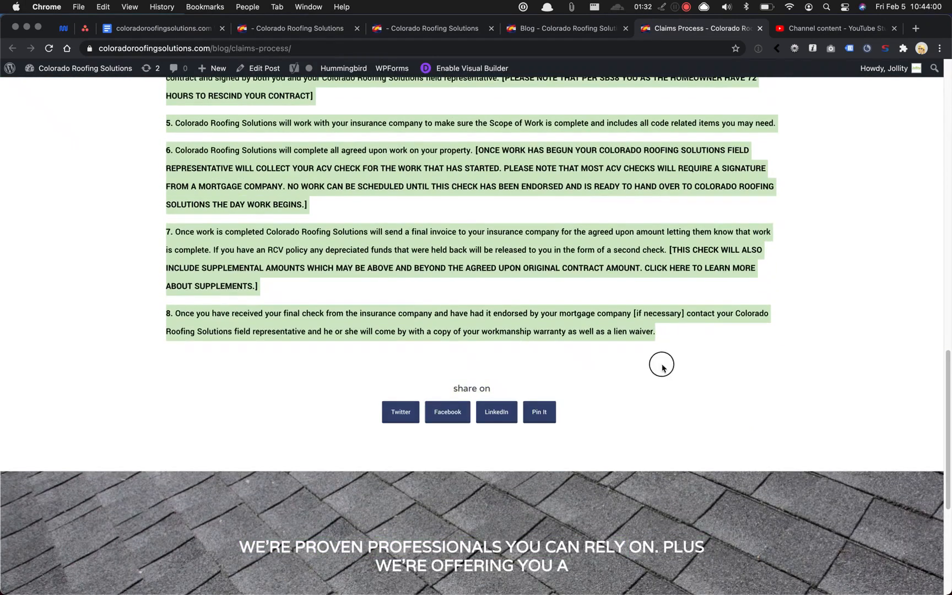
scroll(up, 3)
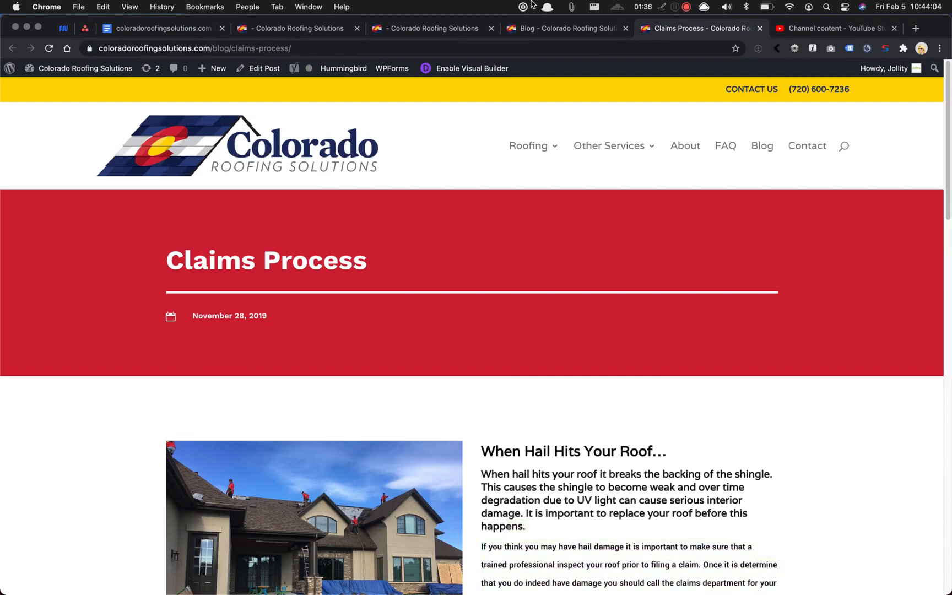
mouse_move(173, 265)
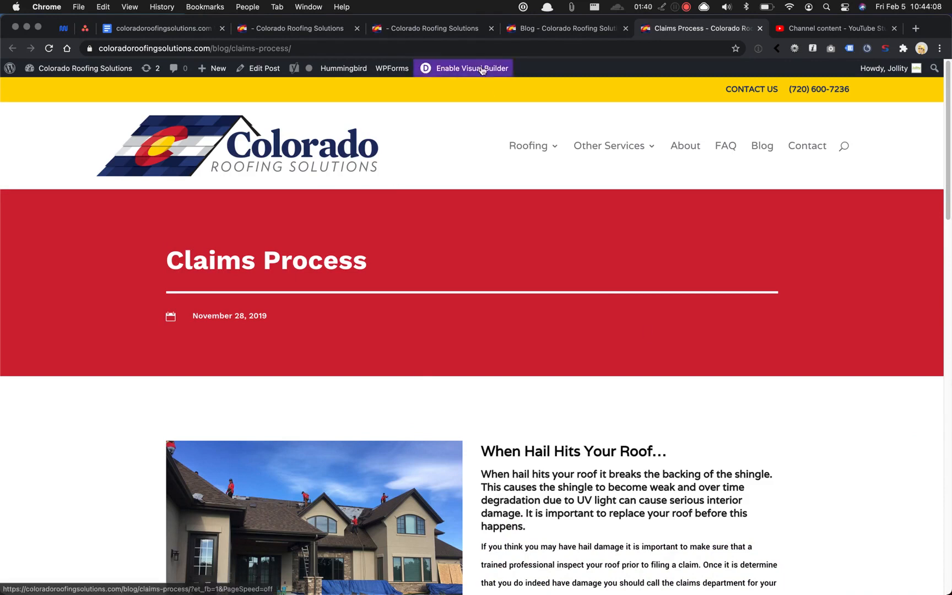
Step: Filter the clone library to Posts and load the Claims Process post
click(470, 68)
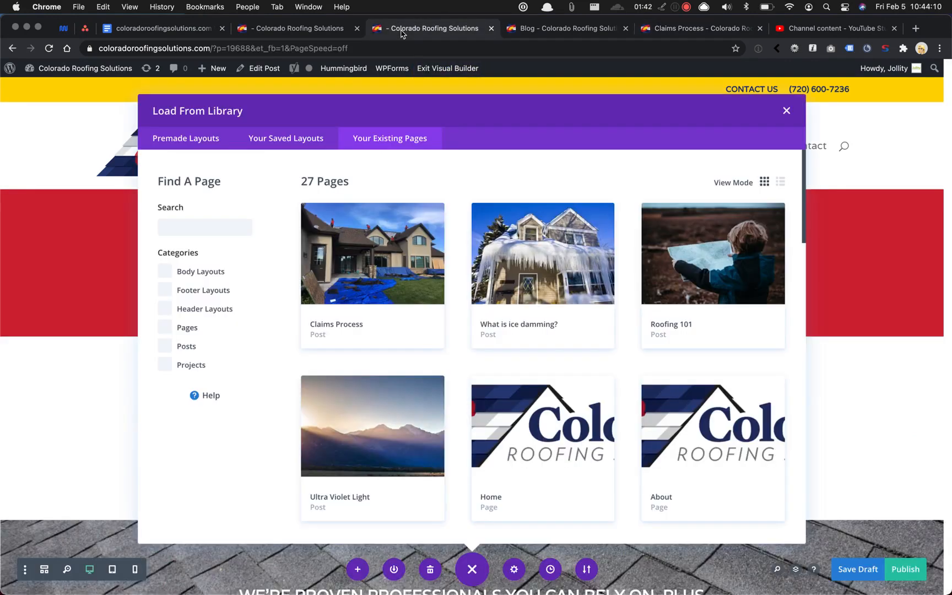
mouse_move(186, 115)
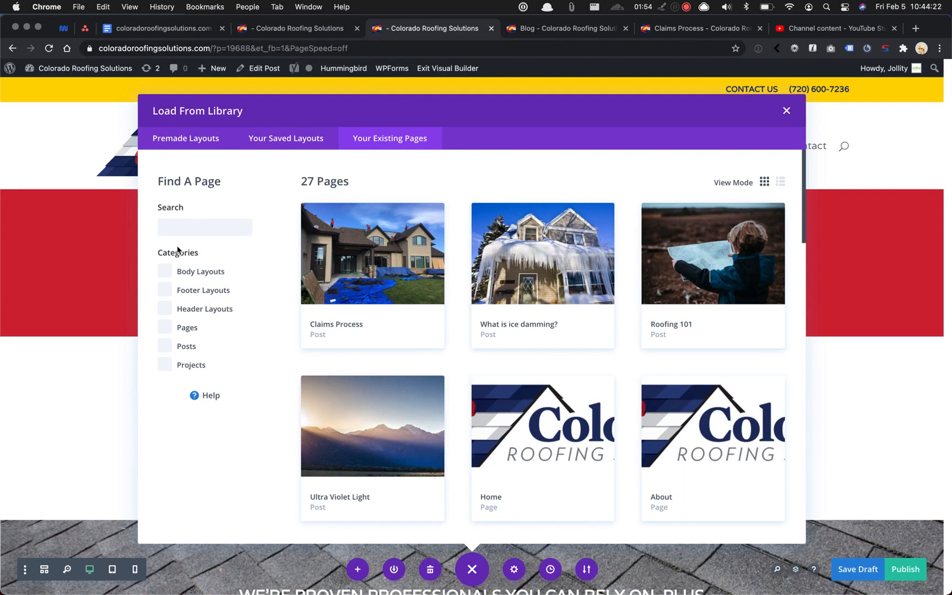
click(164, 346)
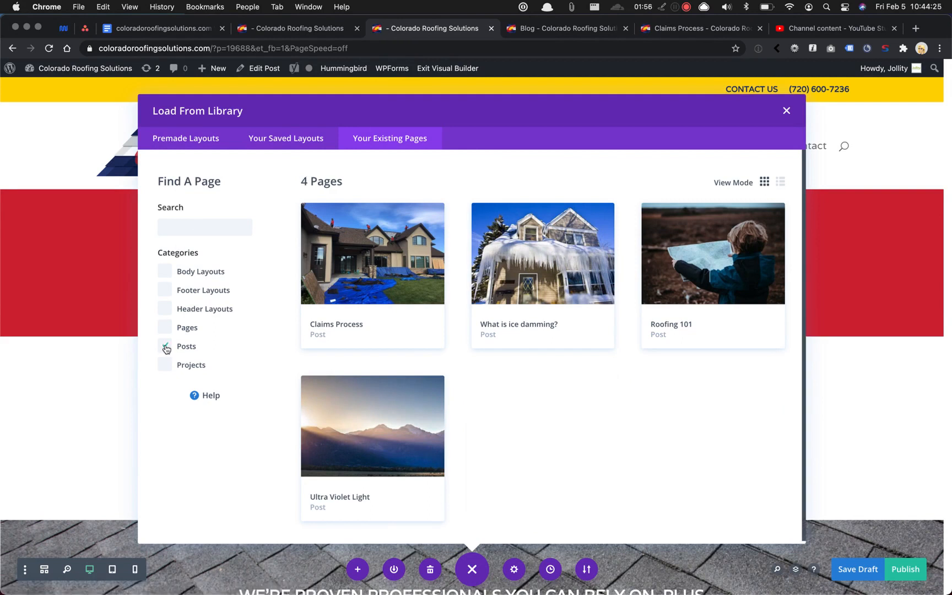
click(165, 346)
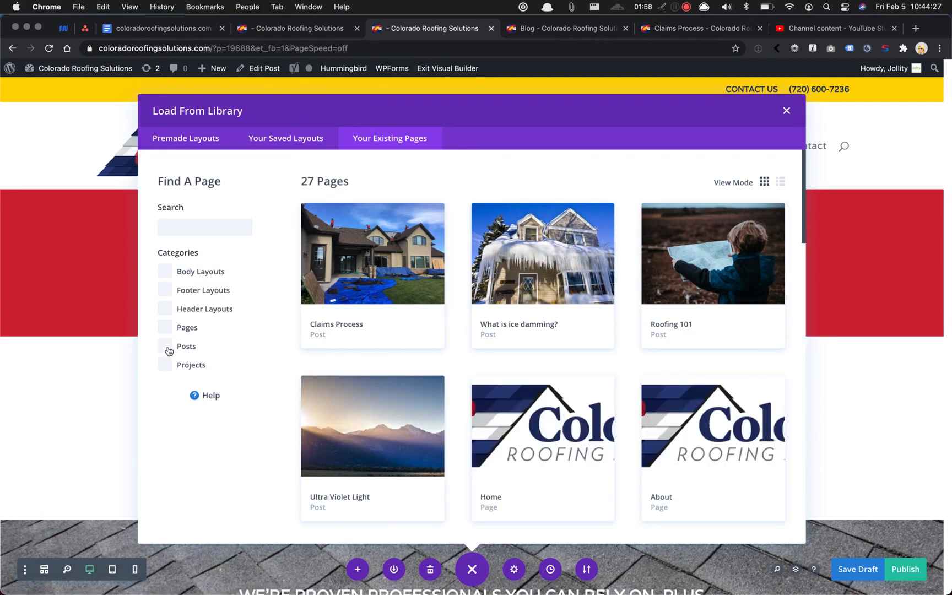
click(164, 346)
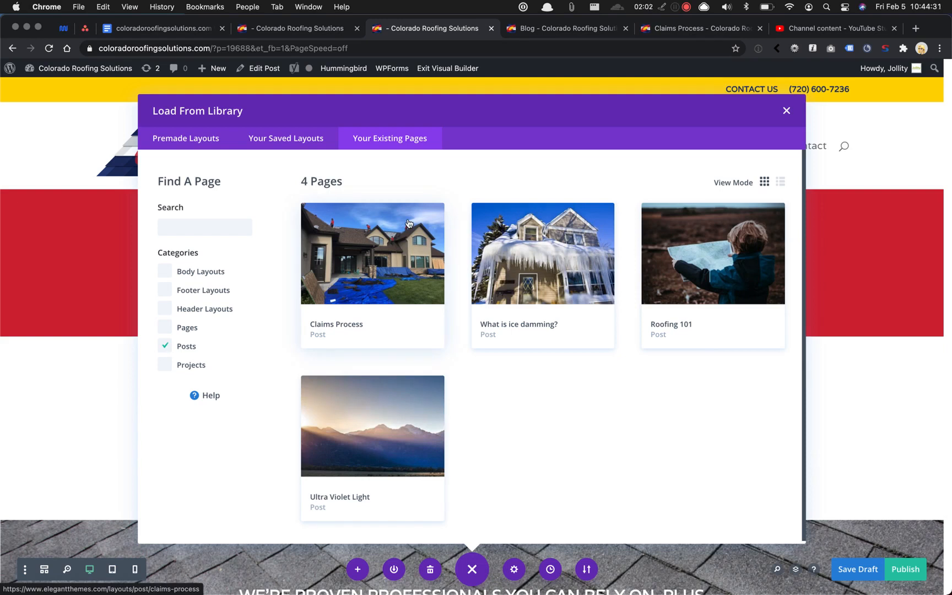
mouse_move(406, 185)
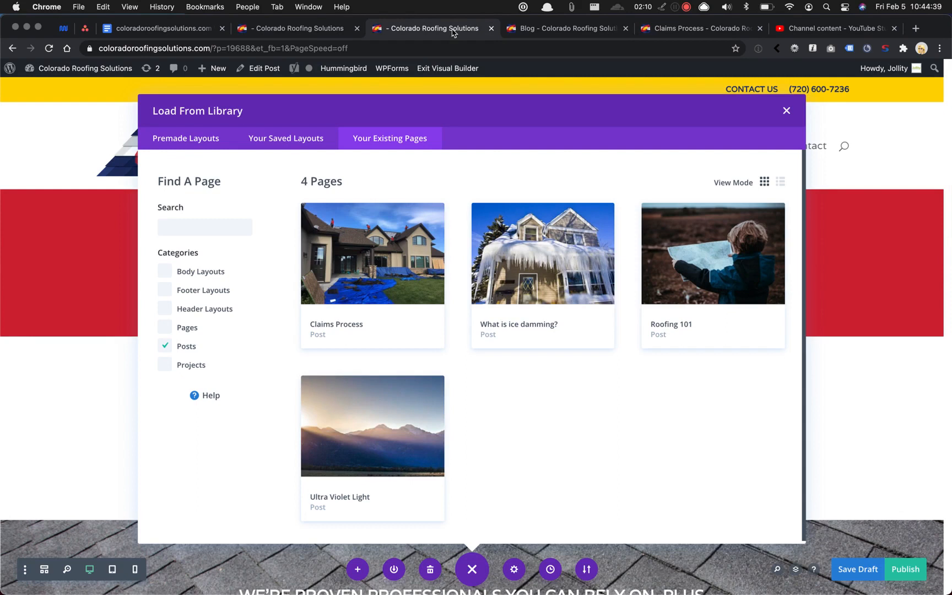
click(372, 253)
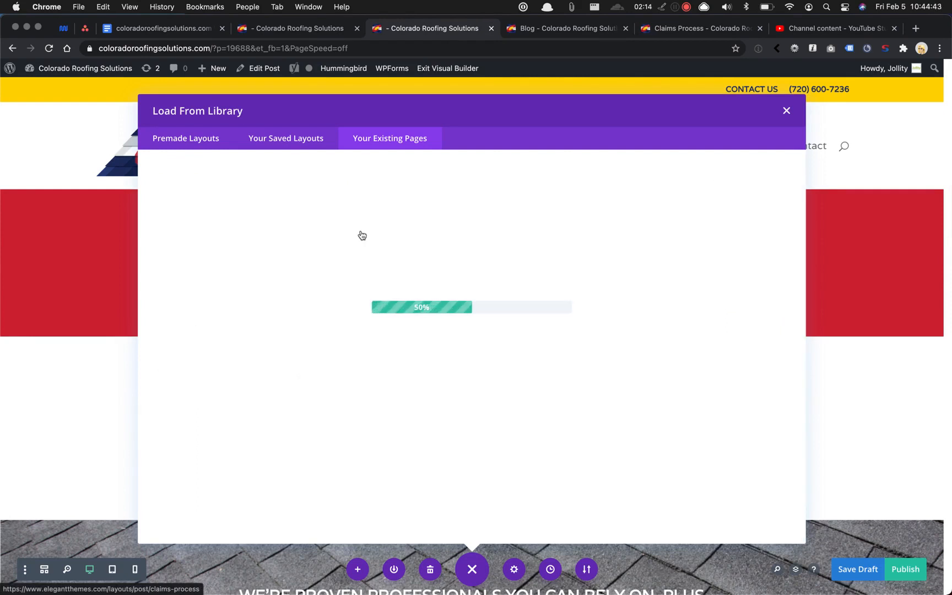
Step: Scroll through the imported Claims Process hail-damage content once loading finishes
click(785, 111)
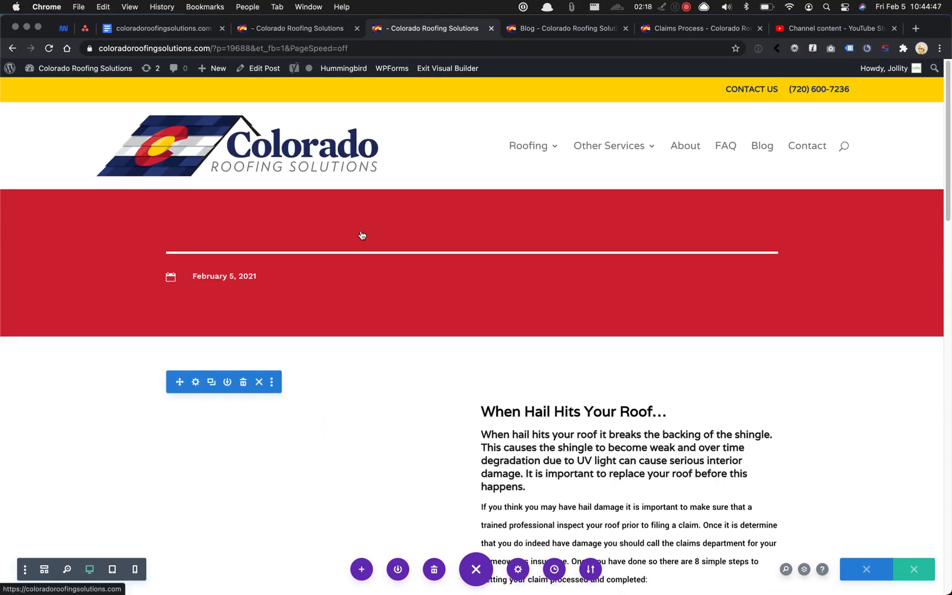
scroll(down, 3)
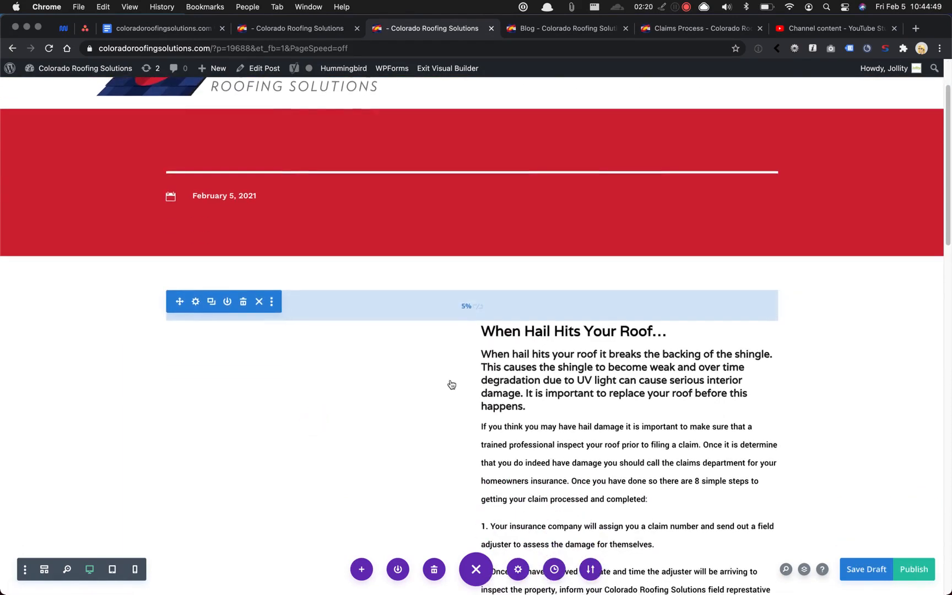
scroll(up, 3)
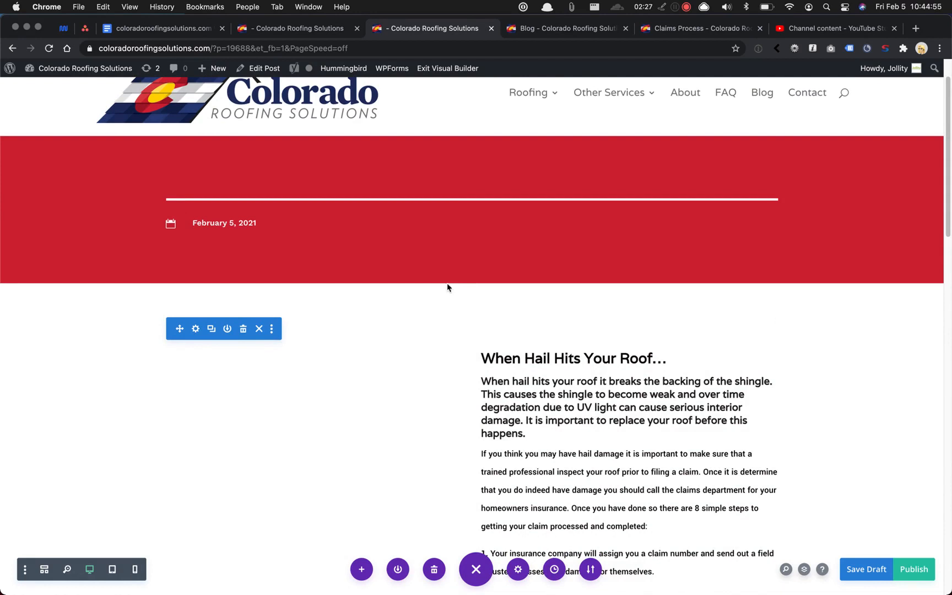
mouse_move(447, 284)
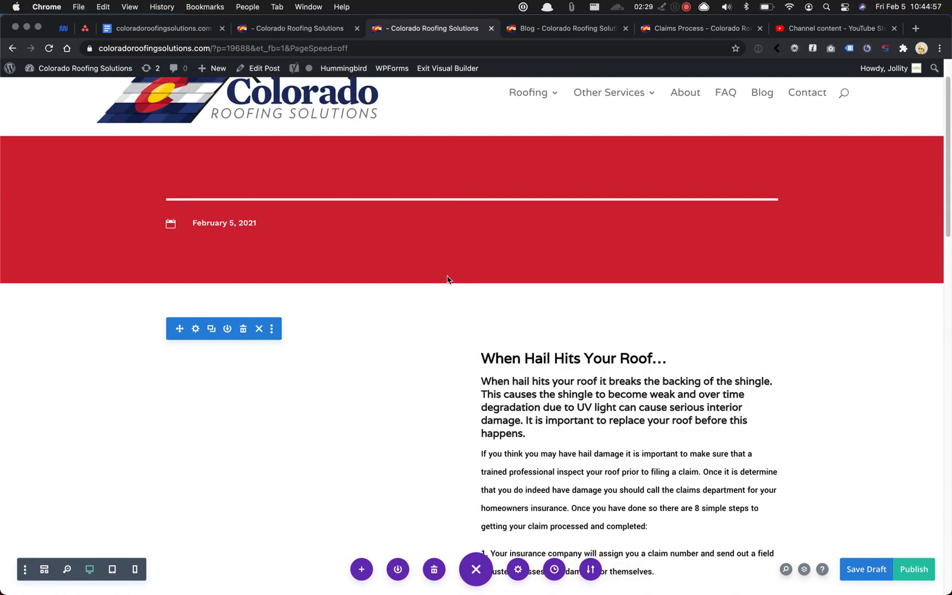
mouse_move(302, 177)
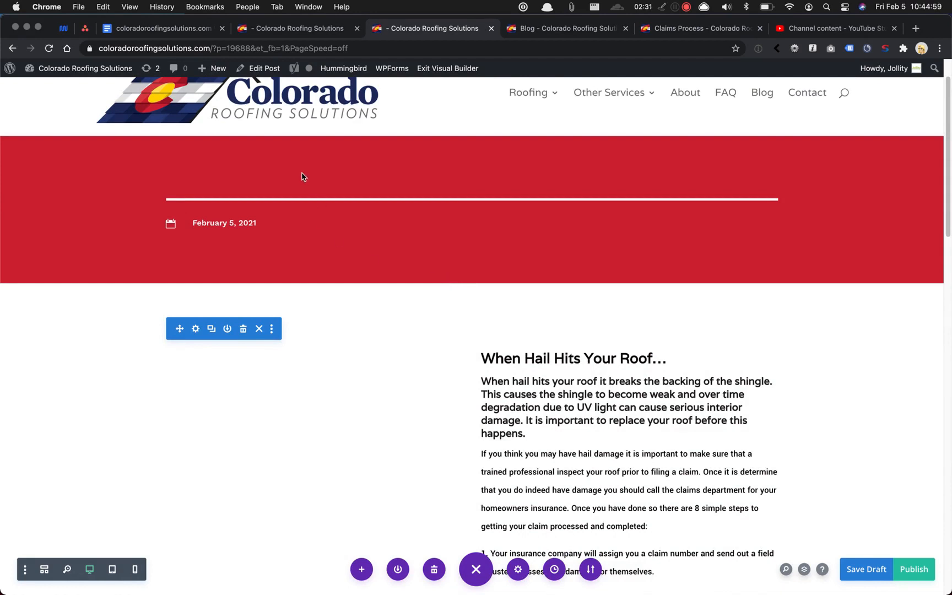
scroll(down, 3)
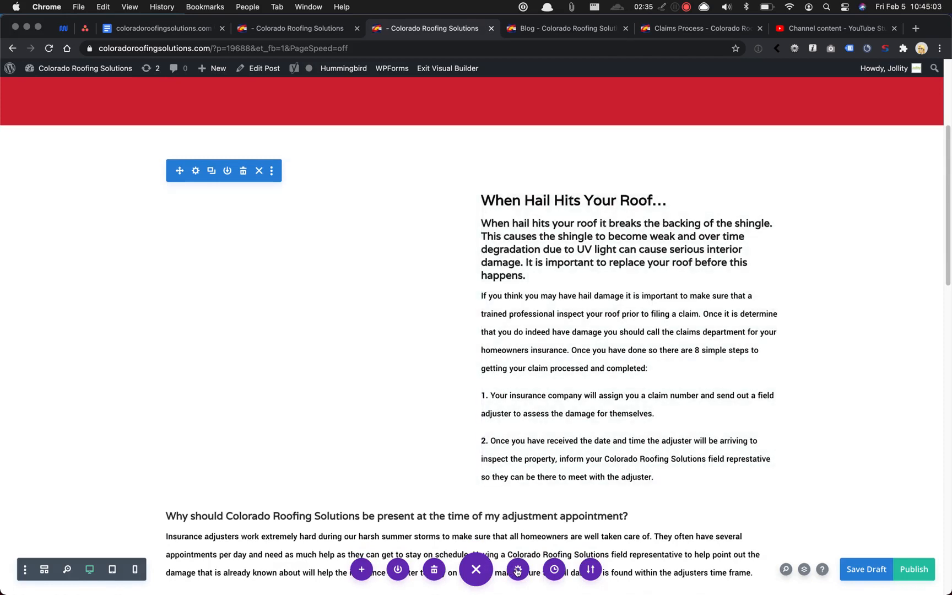
mouse_move(517, 568)
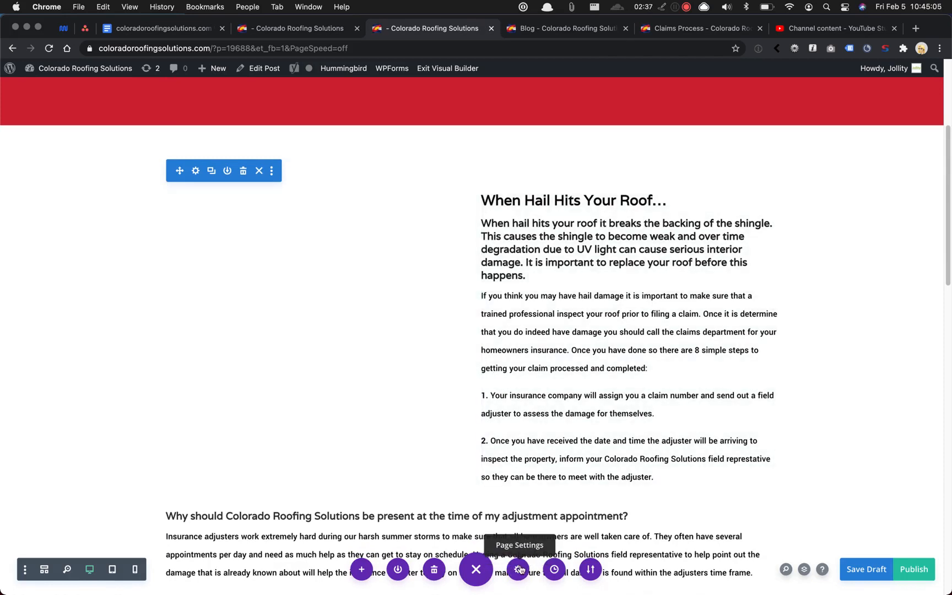
Step: Set title 'New blog post title!' and excerpt 'First 3 to 4 lines of blog post or a short description.'
click(517, 570)
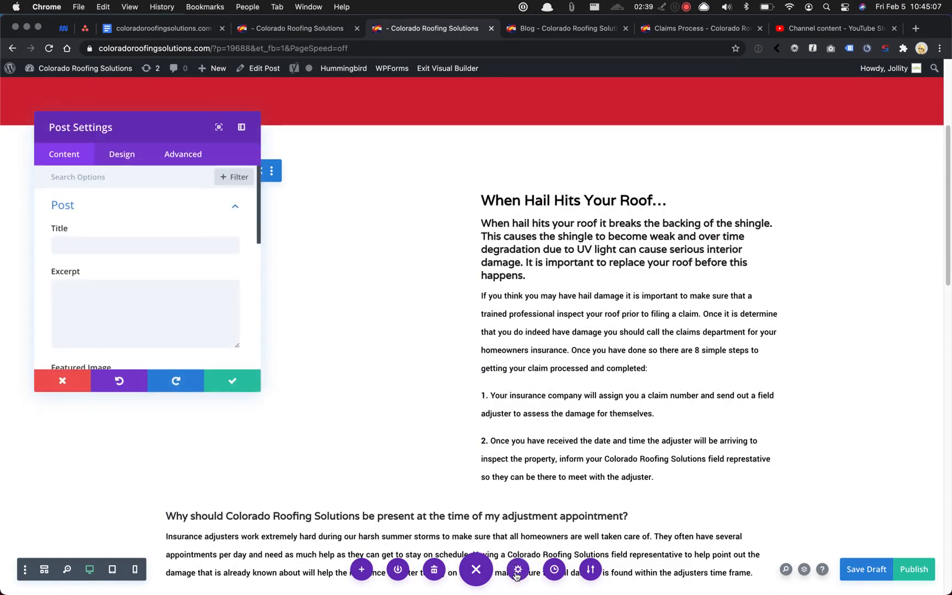
click(145, 244)
text(New blog post title!)
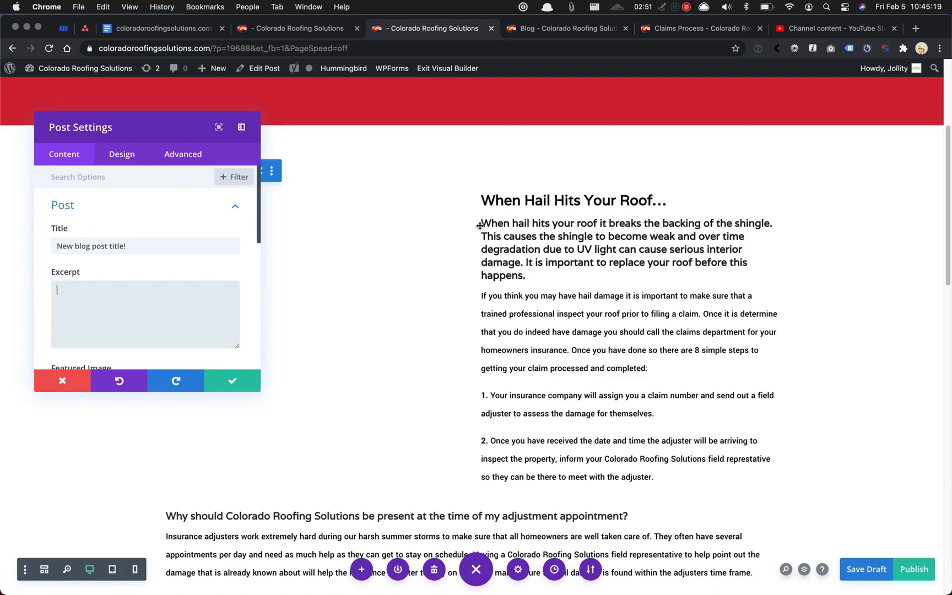
mouse_move(519, 232)
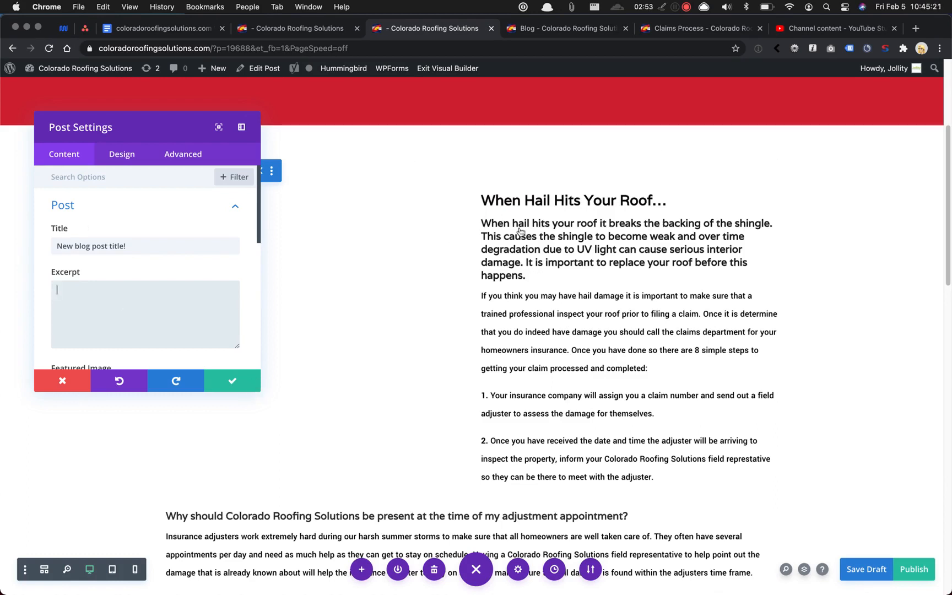
mouse_move(135, 308)
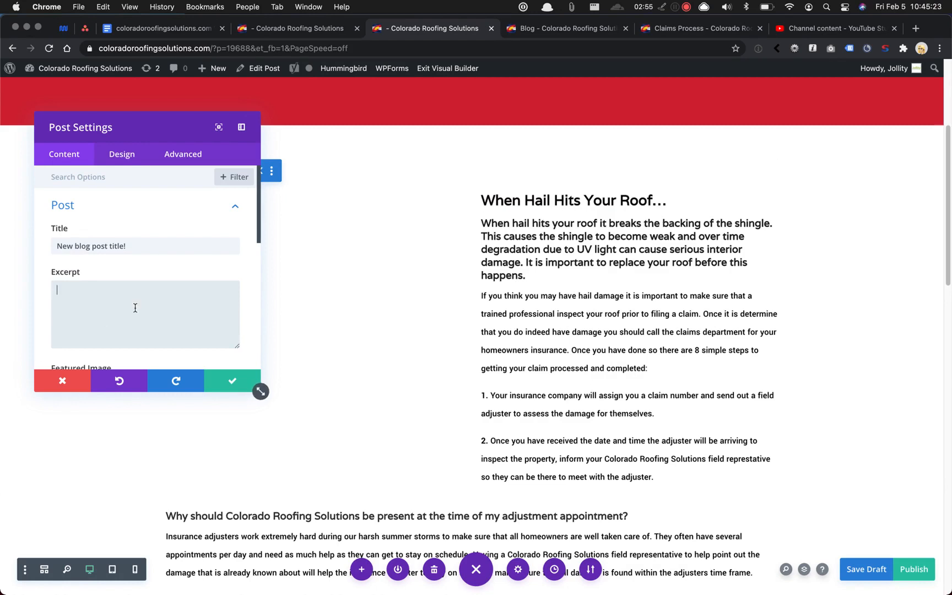
text(Frst)
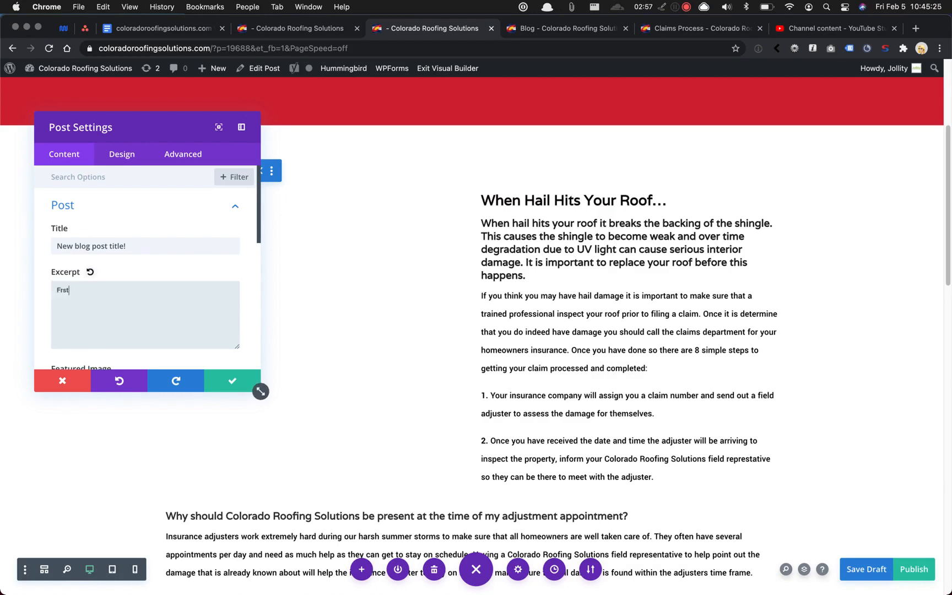
text(First.3 to 4)
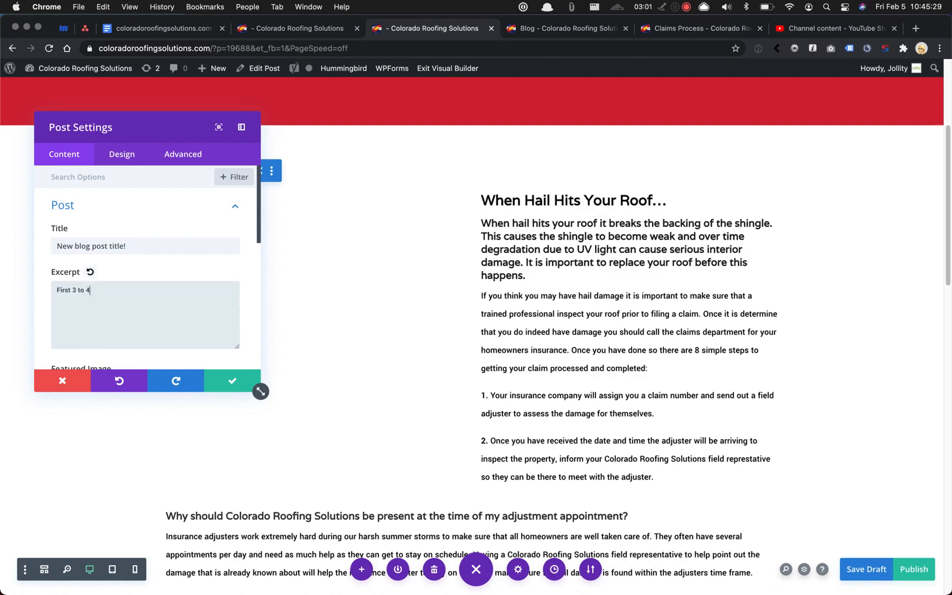
text(lines of blog post)
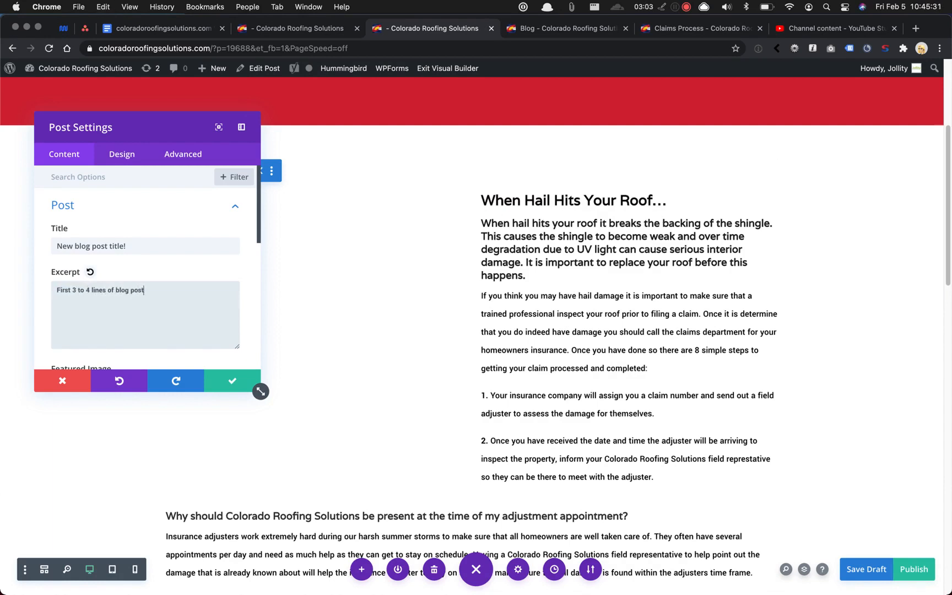
text(or a short description.)
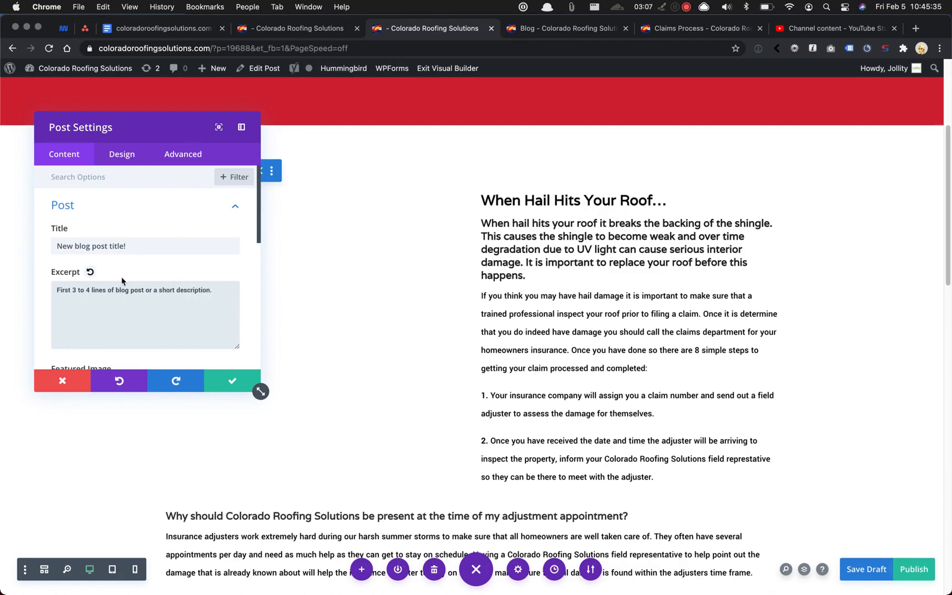
scroll(down, 3)
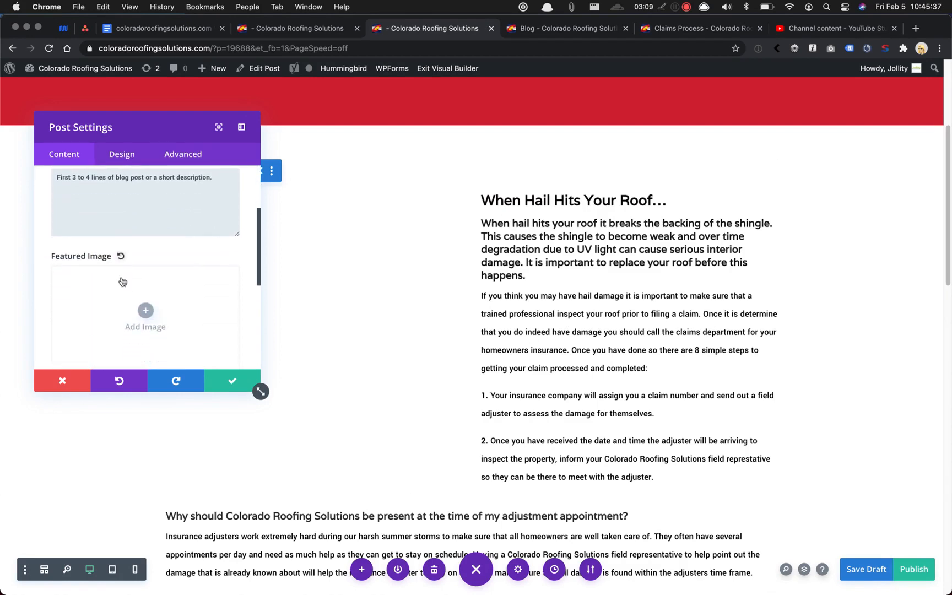
scroll(down, 3)
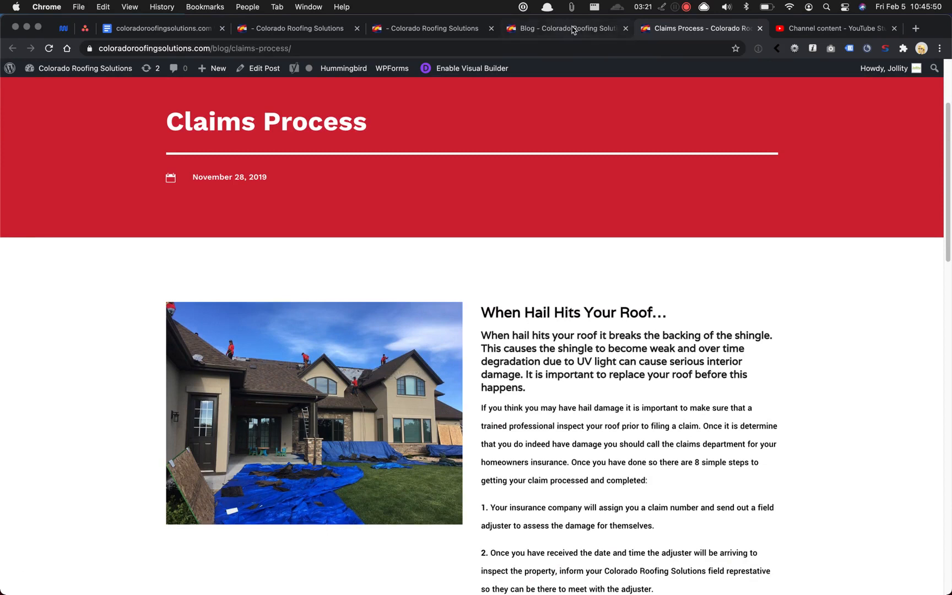
click(565, 28)
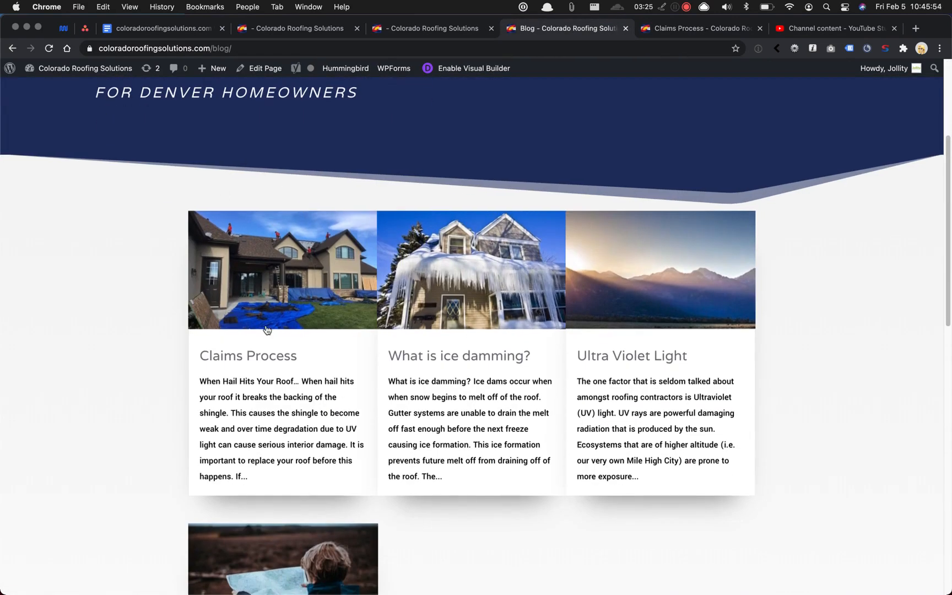
click(427, 28)
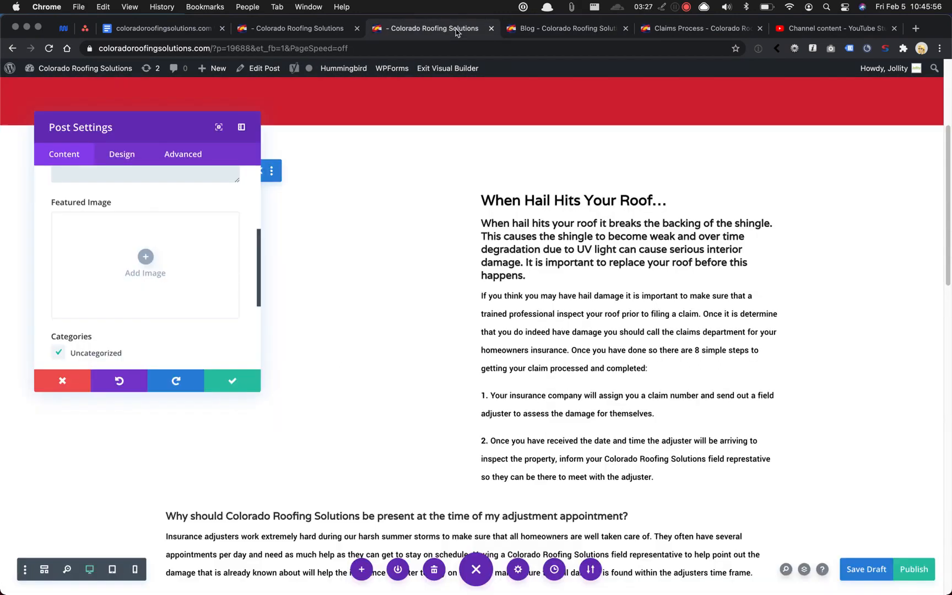
click(145, 256)
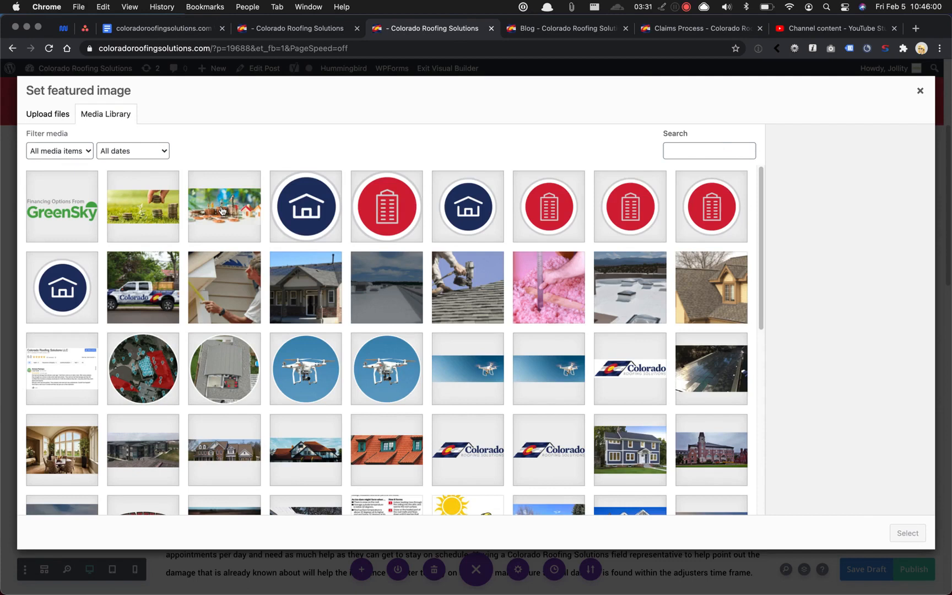
Step: Set the miniature houses-on-coins photo as the featured image
click(224, 206)
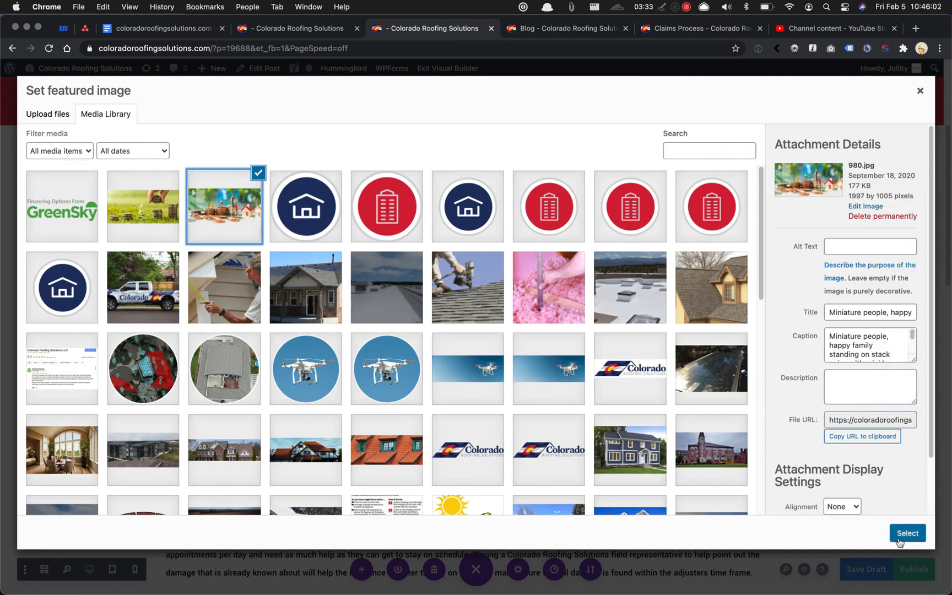
click(906, 532)
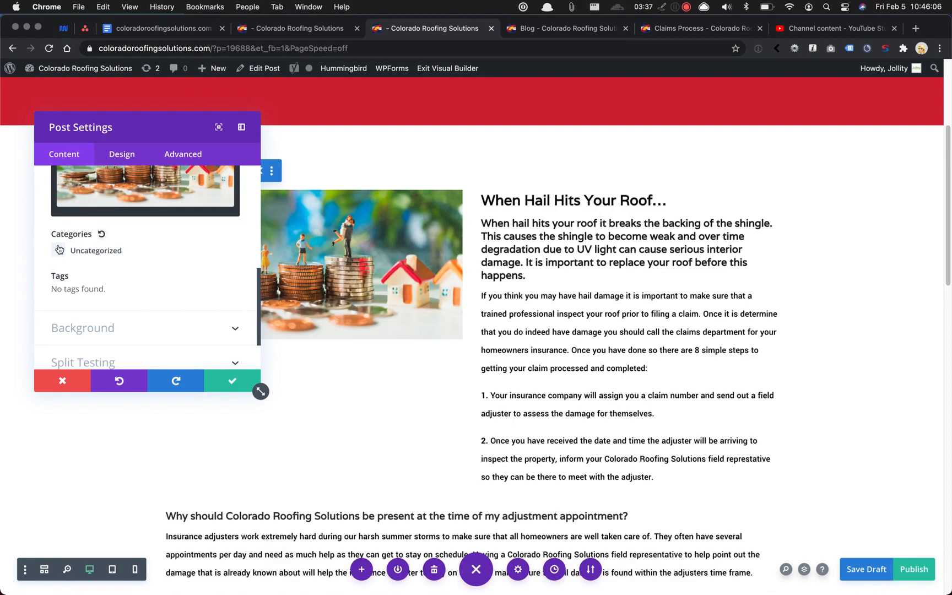
Step: File the post under Uncategorized and save the post settings
click(58, 250)
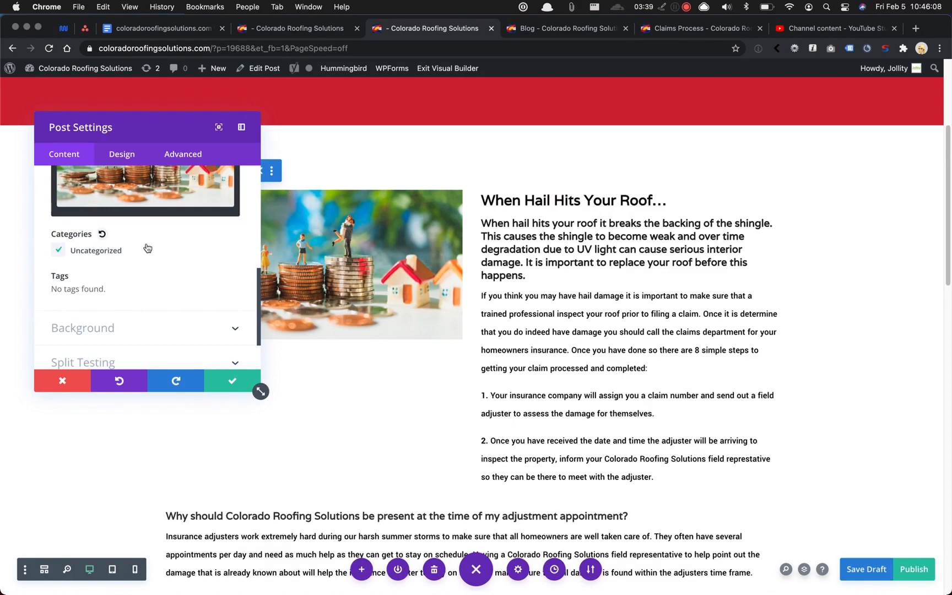
mouse_move(101, 254)
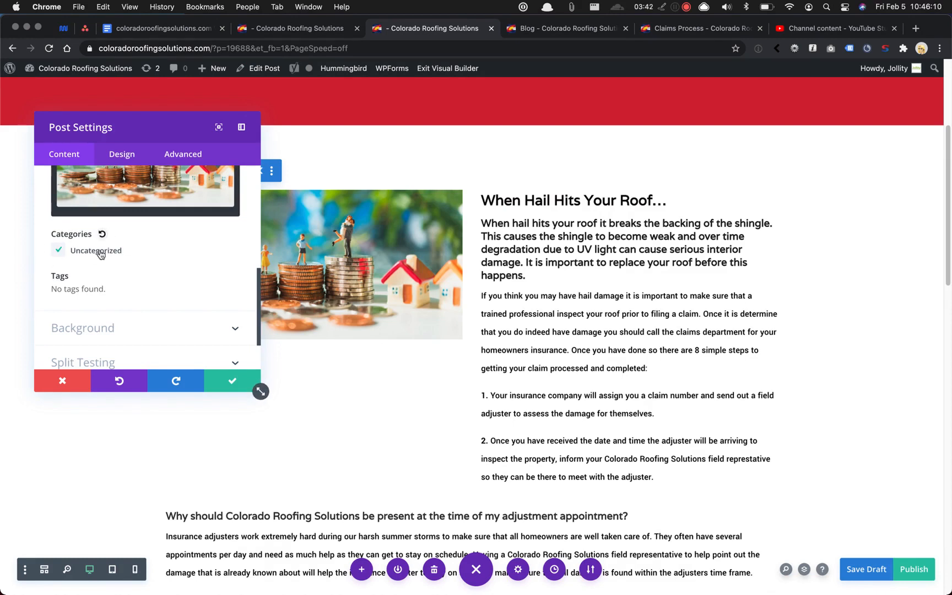
mouse_move(88, 256)
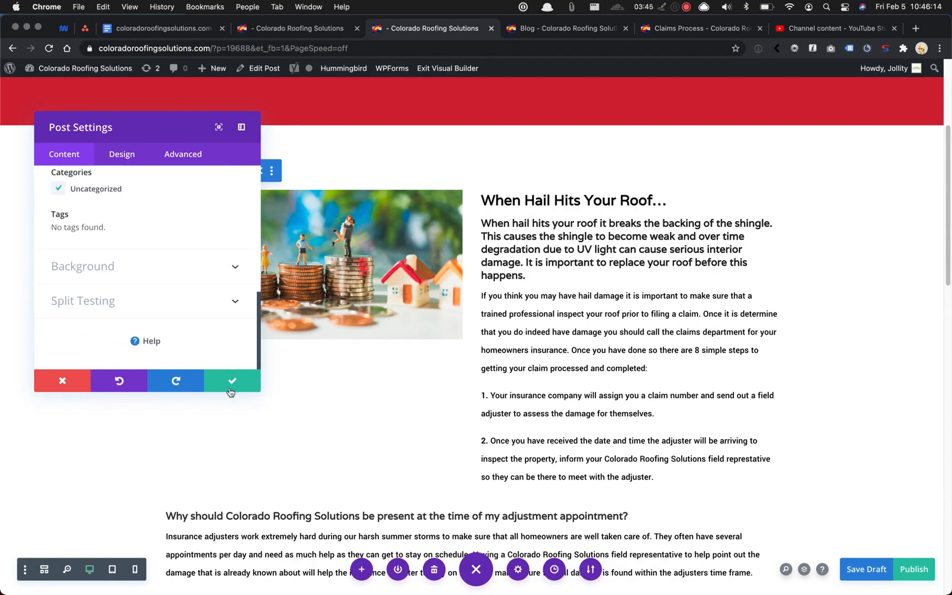
mouse_move(231, 381)
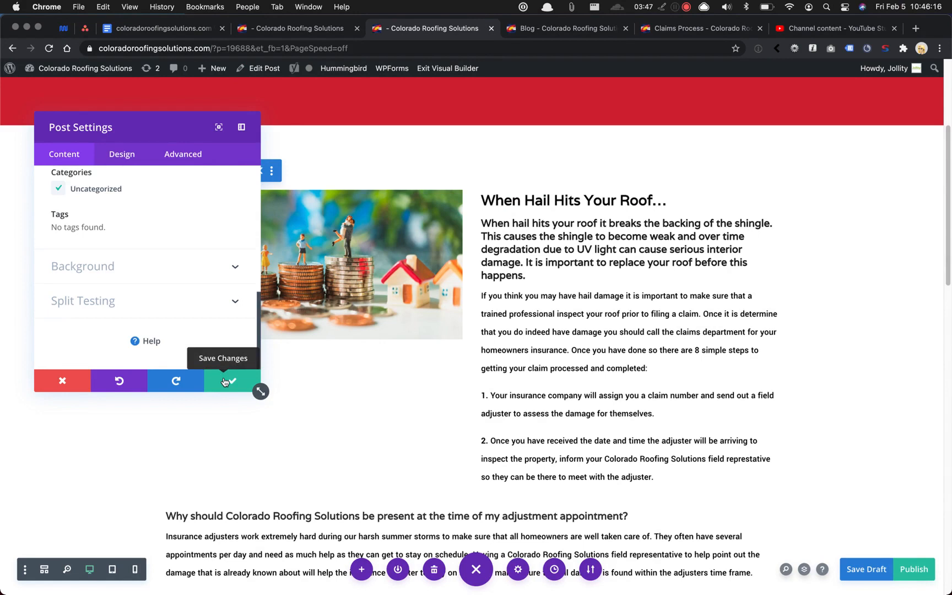
click(231, 380)
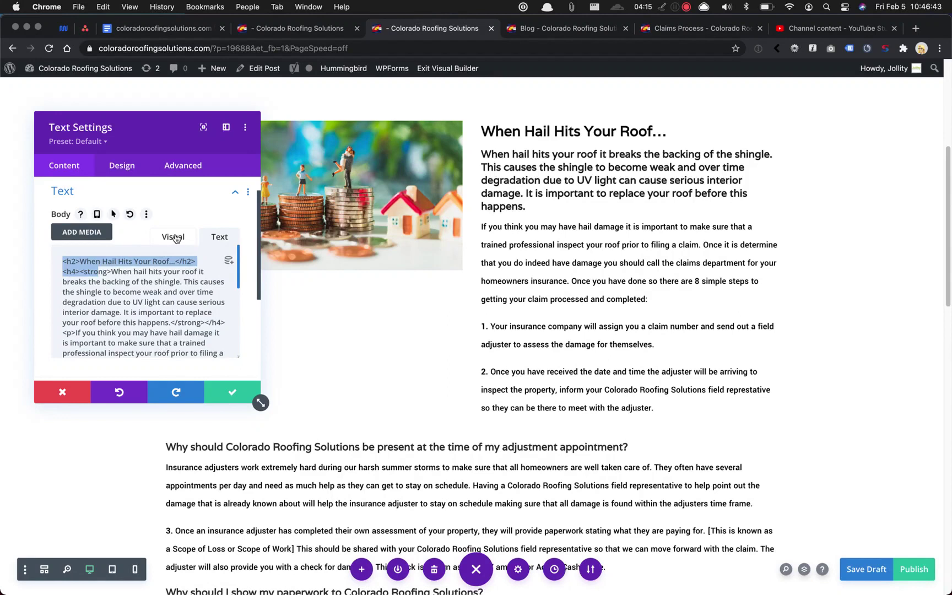
Step: In the Text module's Visual view, replace the intro with 'Start re-writing!'
click(172, 237)
text(New blog post subtitle…)
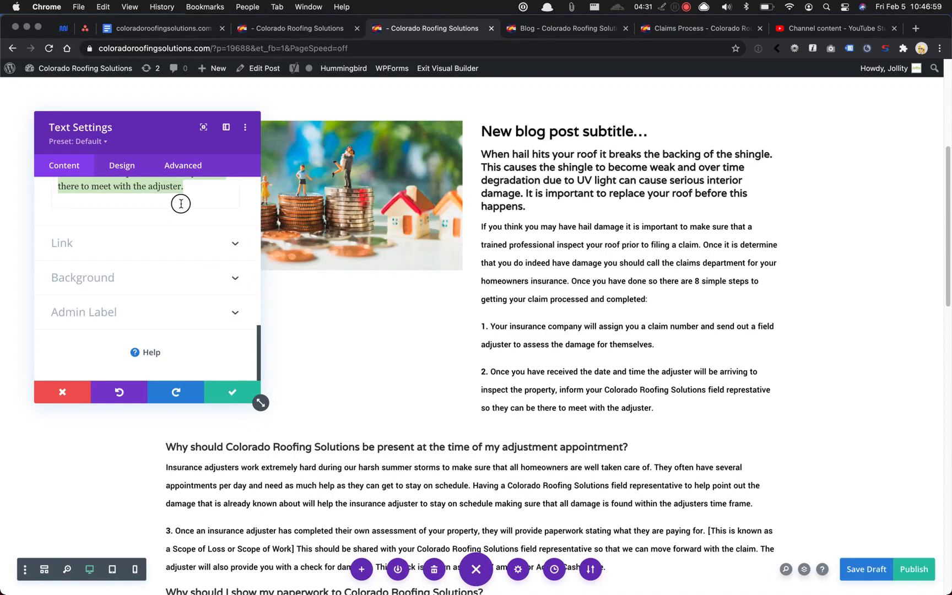
text(Start)
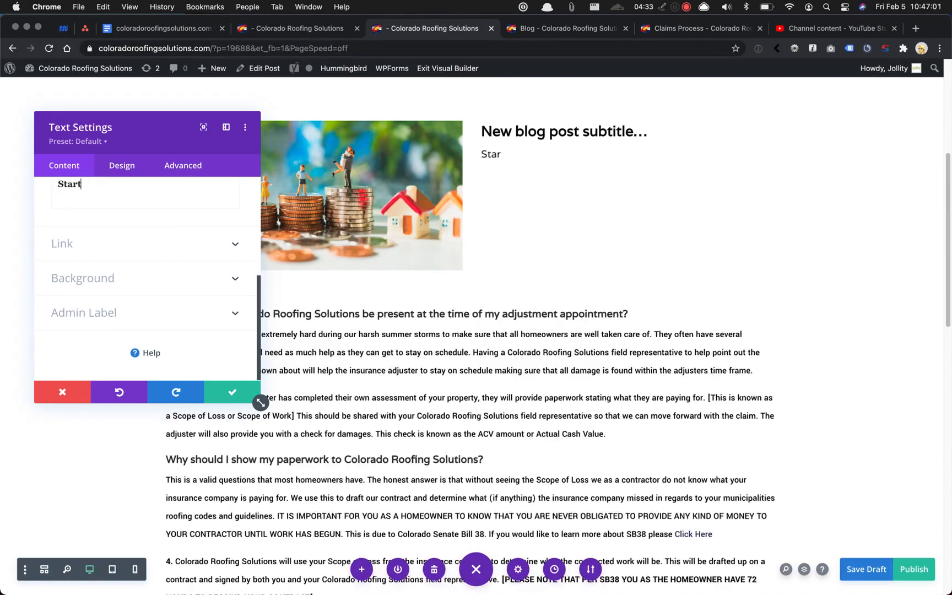
text(re-writing!)
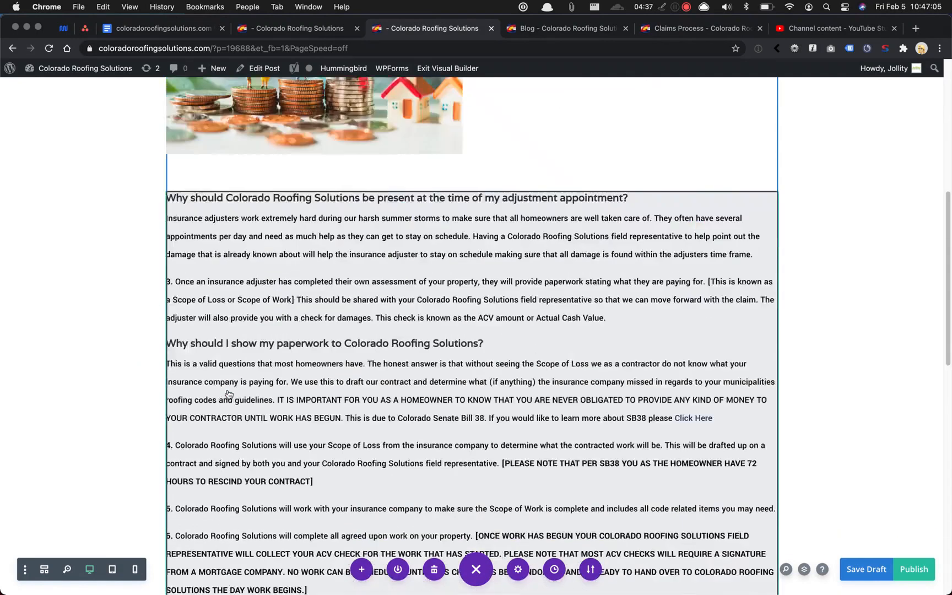
scroll(down, 3)
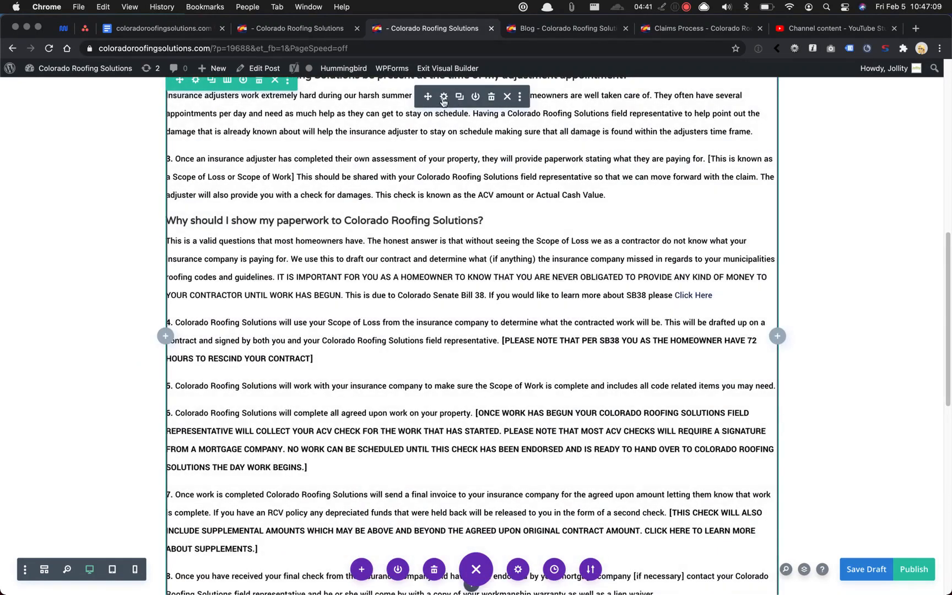
click(443, 96)
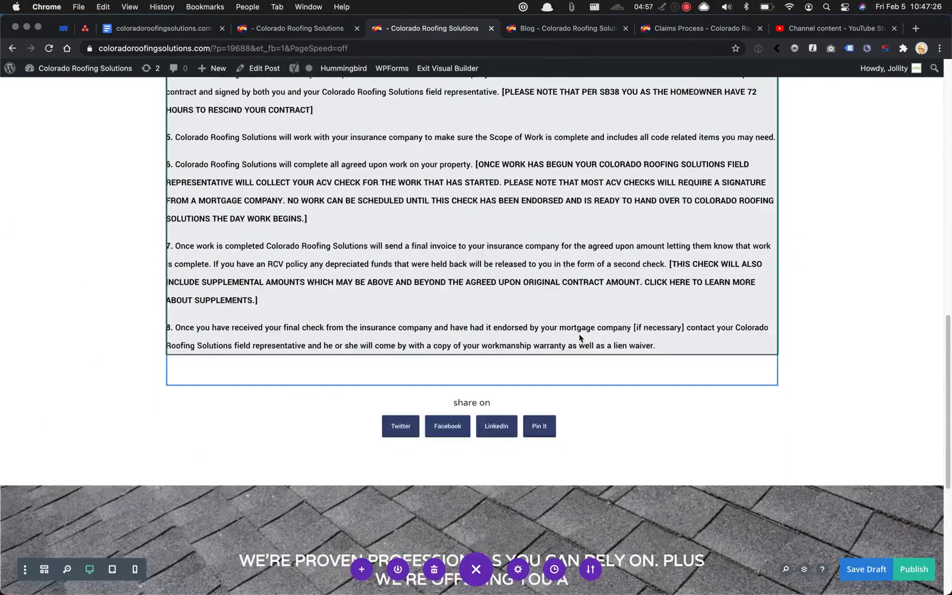
scroll(up, 3)
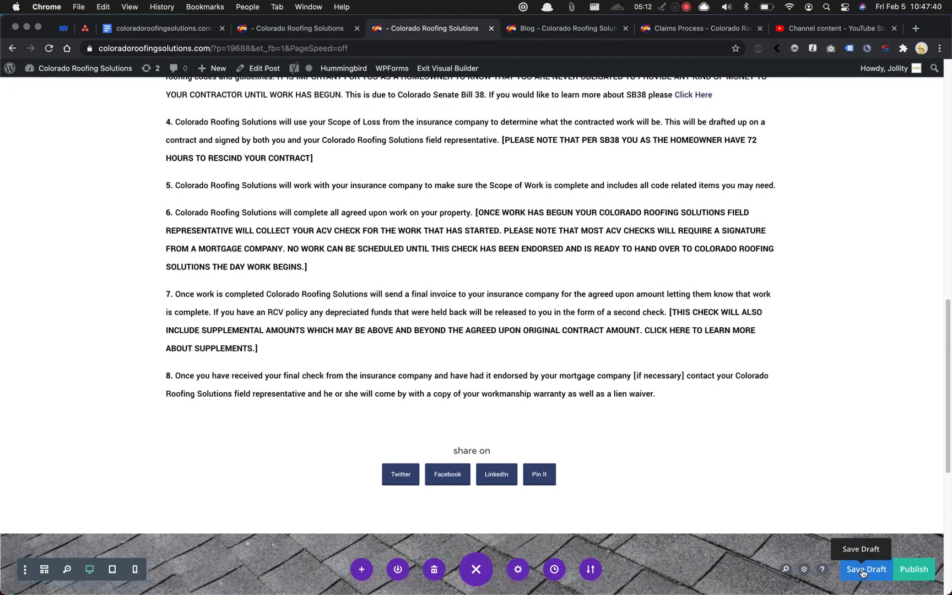
Step: Save the 'New blog post title!' post as a draft from the Divi Builder
click(866, 569)
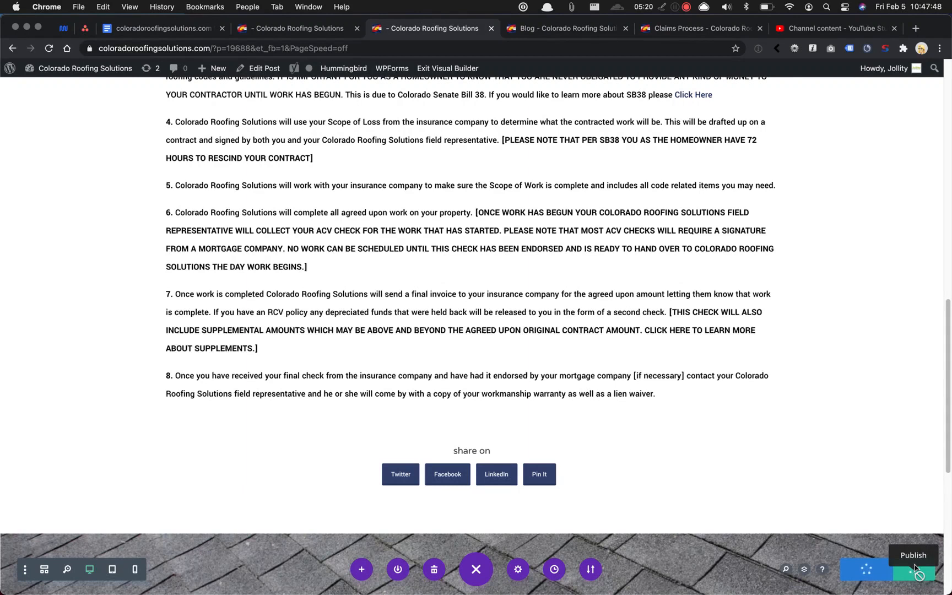
click(912, 554)
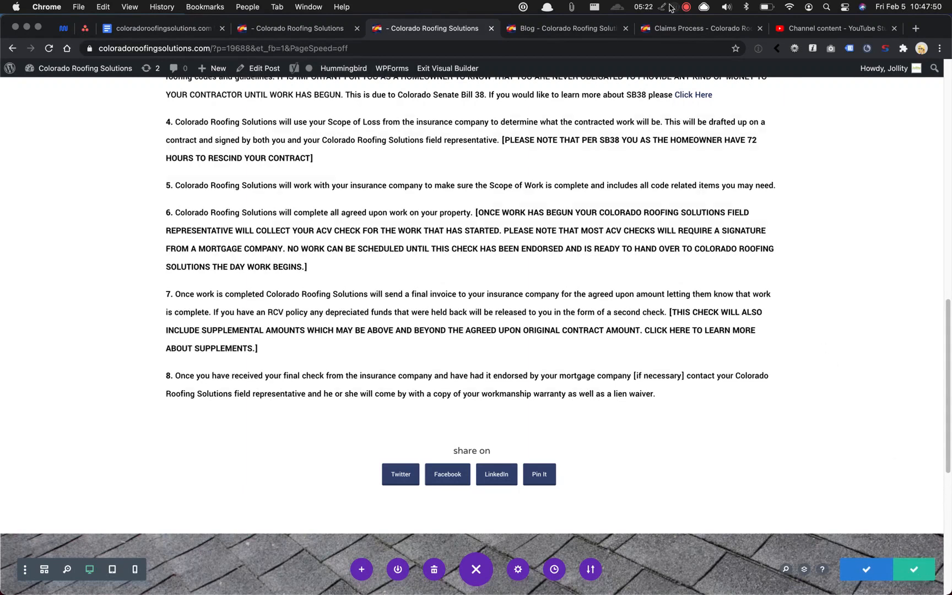
scroll(up, 3)
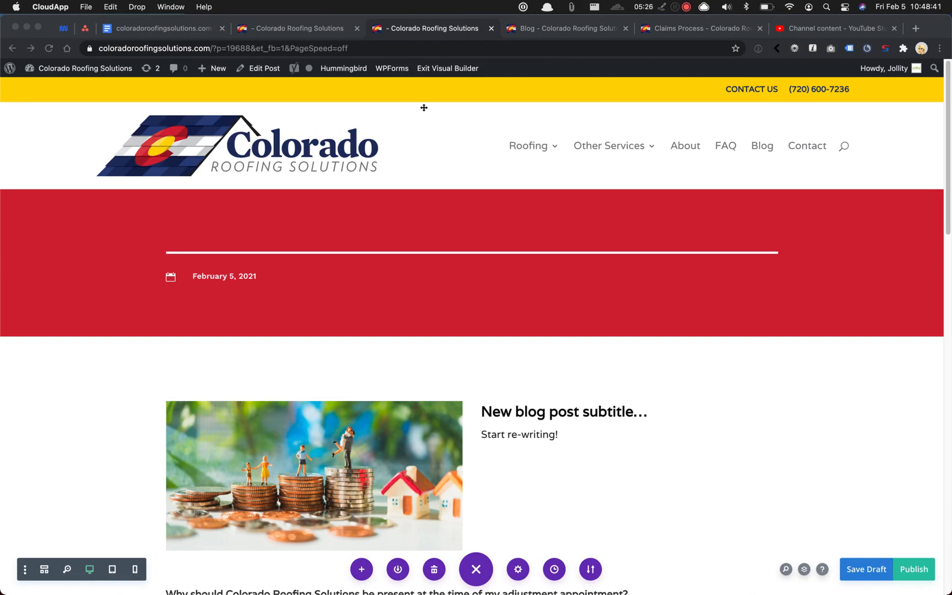
Step: Exit the Visual Builder and open 'New blog post title!' in the standard editor
click(447, 68)
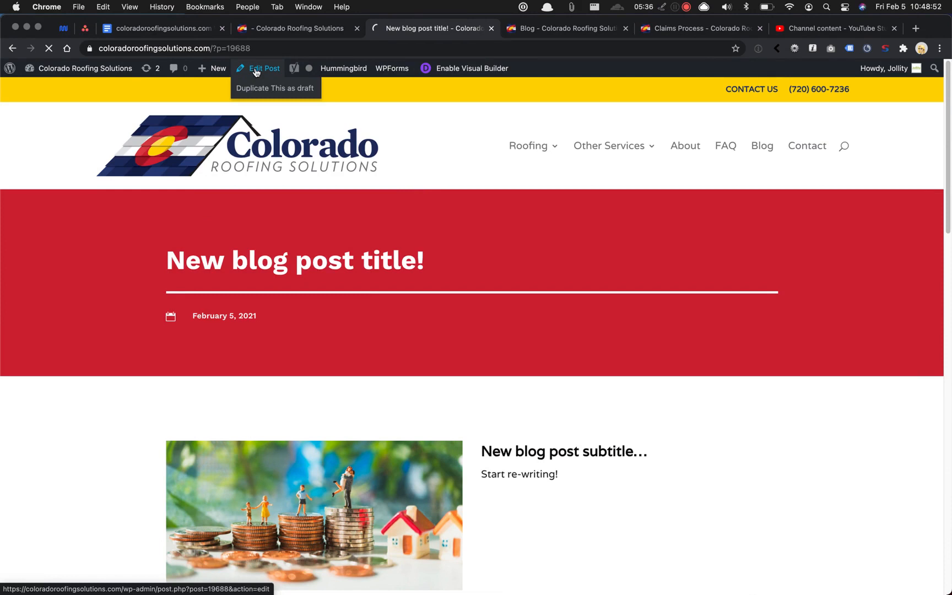
click(264, 67)
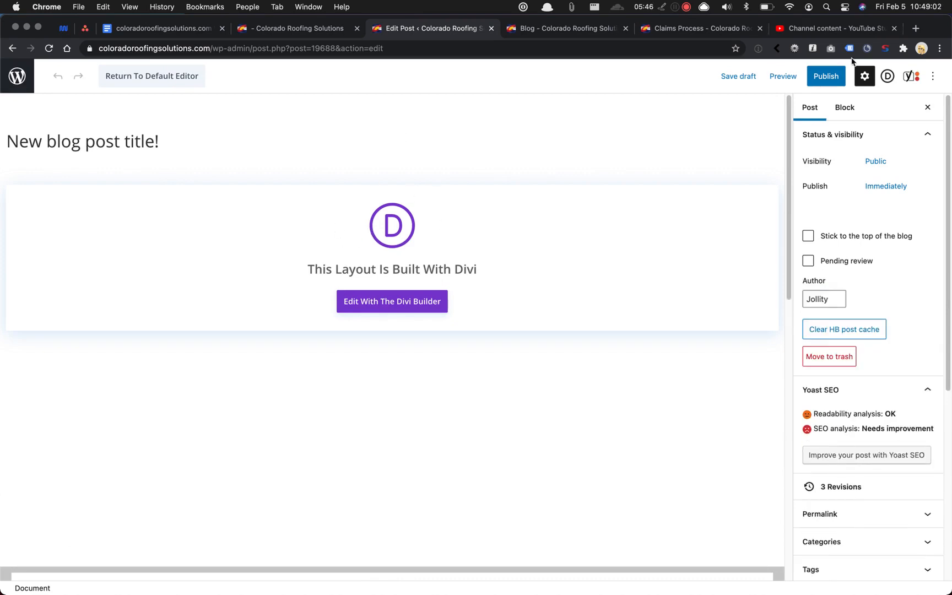
mouse_move(783, 76)
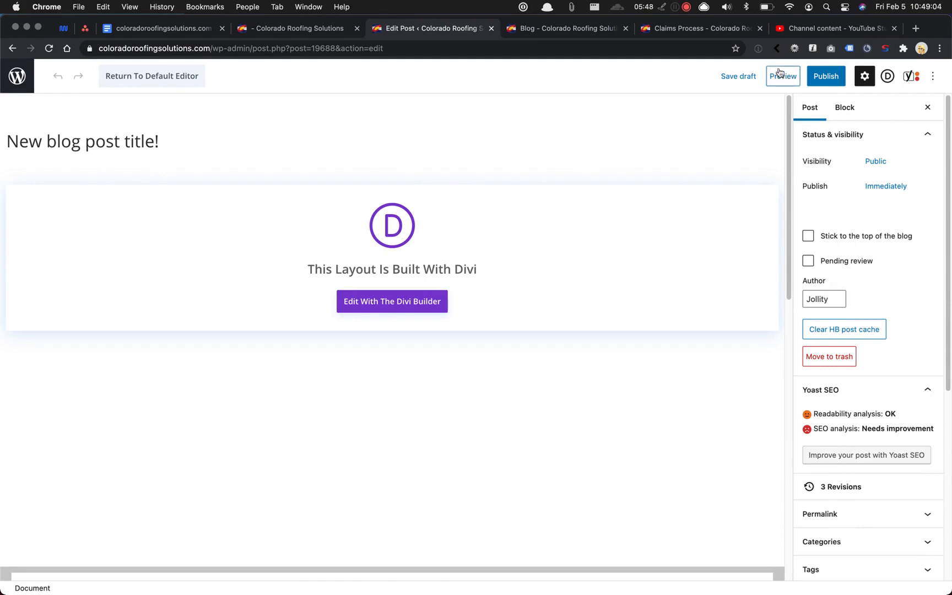
Step: Preview 'New blog post title!' in a new tab, then return to the editor tab
click(783, 76)
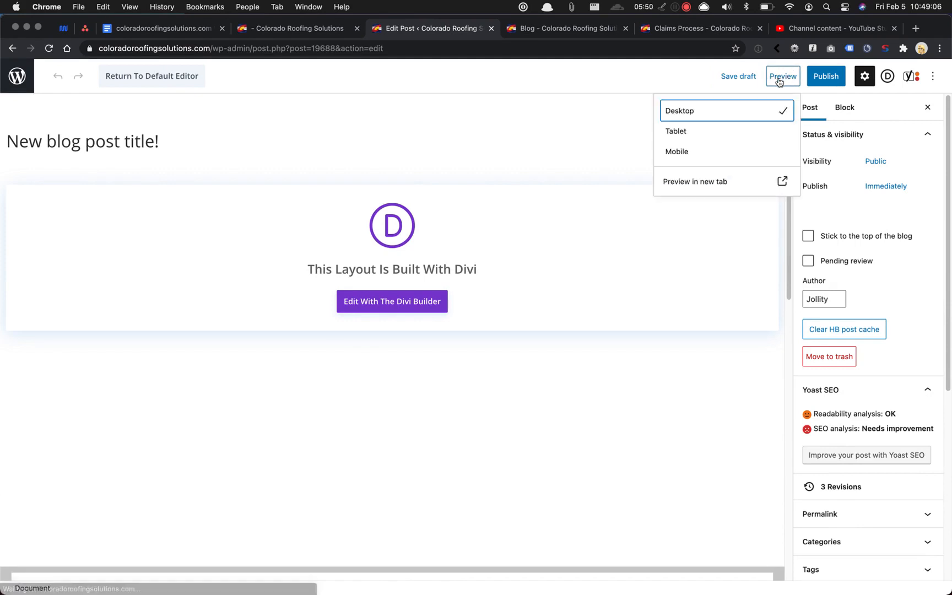
mouse_move(695, 180)
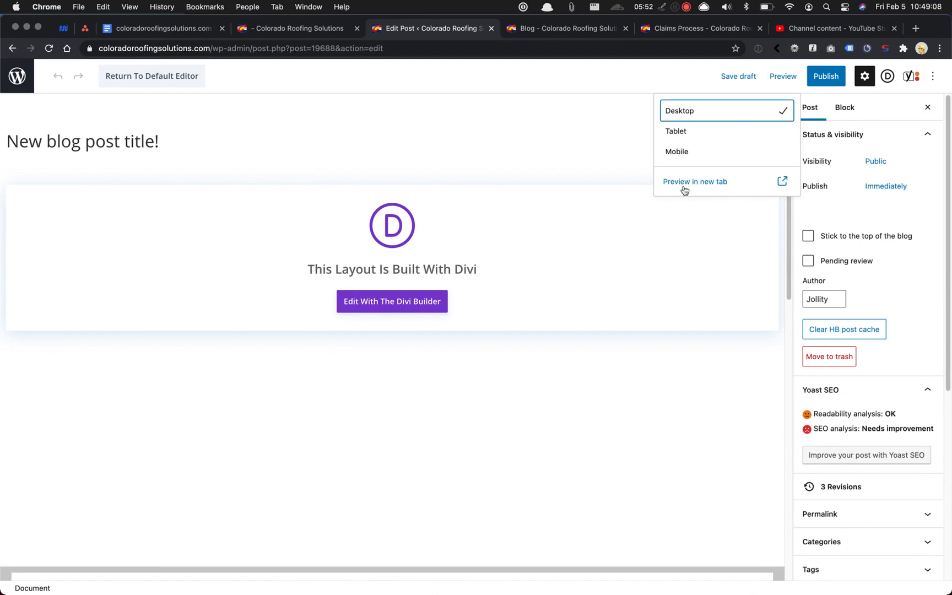
click(695, 182)
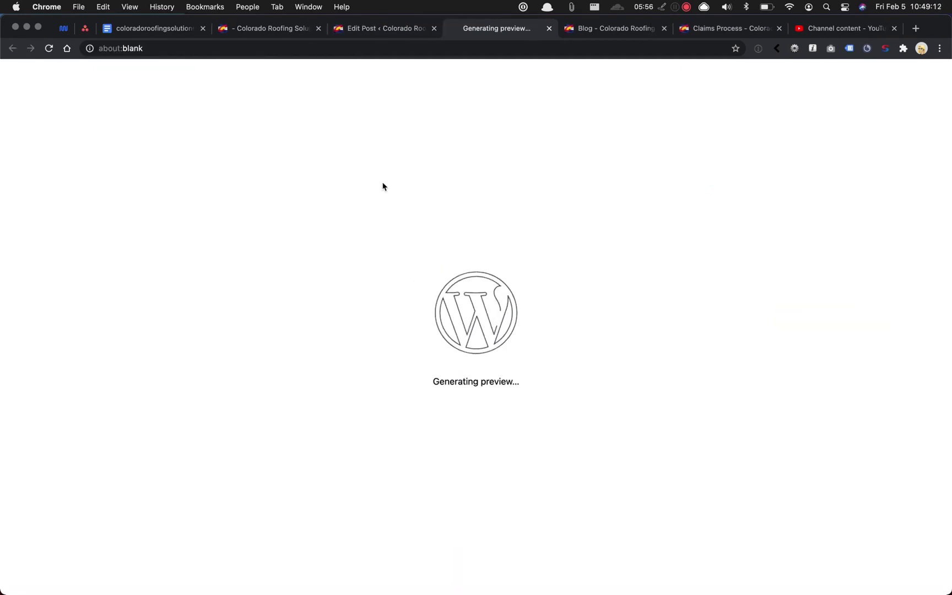
mouse_move(739, 261)
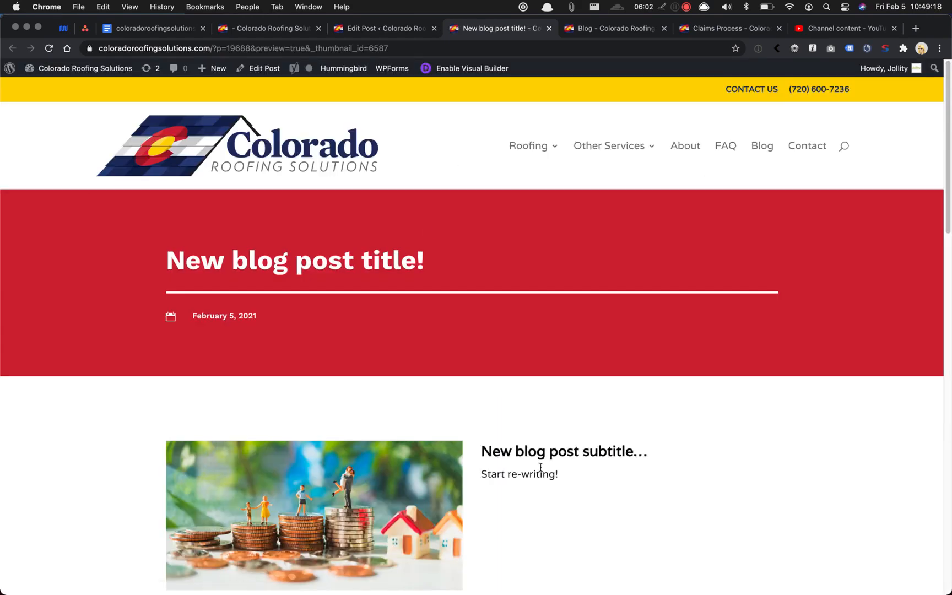
scroll(down, 3)
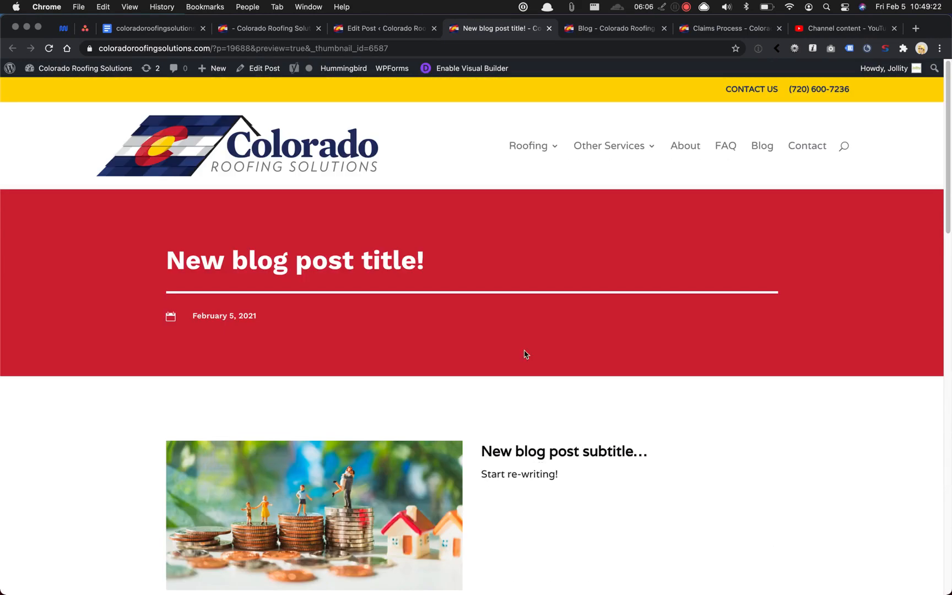
click(382, 28)
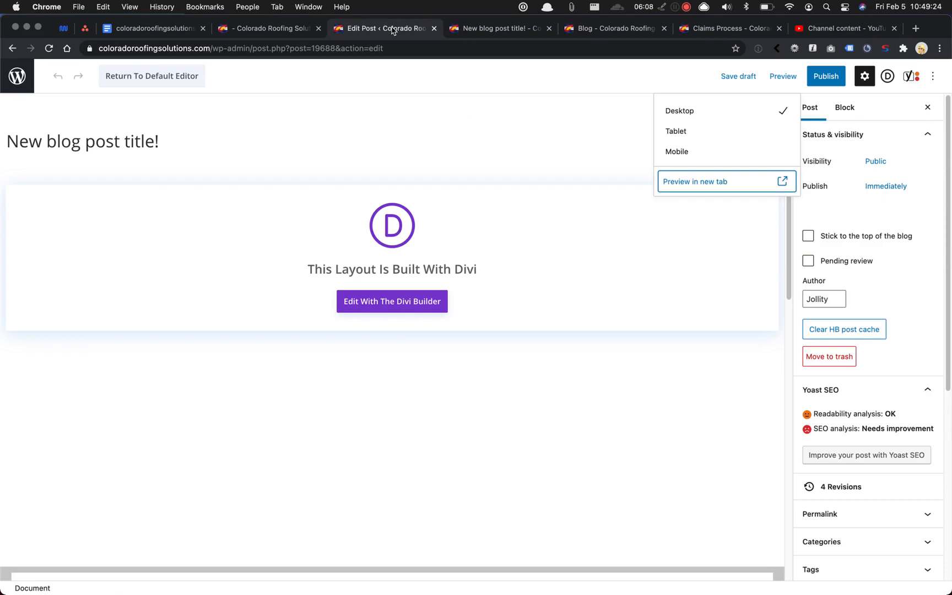
mouse_move(304, 80)
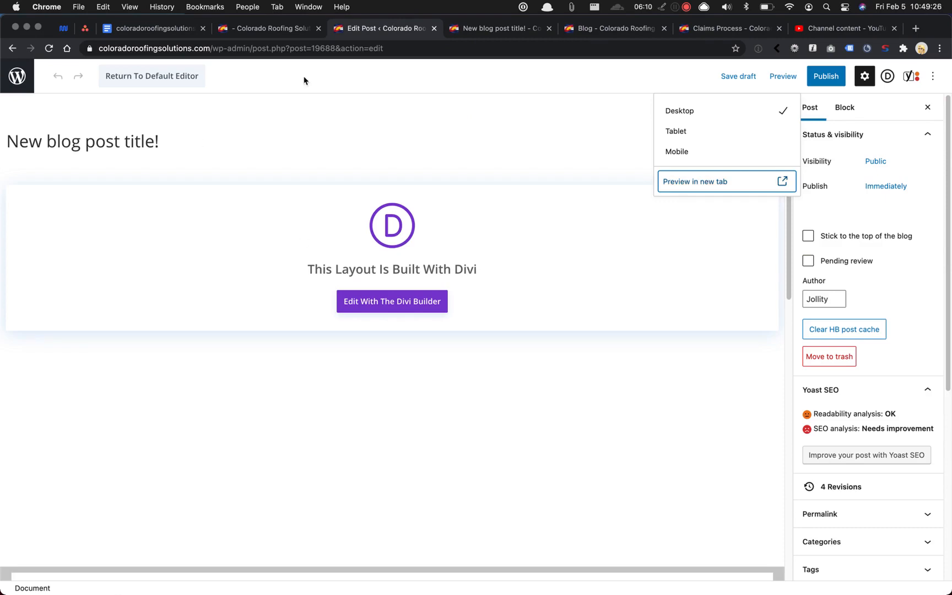
mouse_move(790, 84)
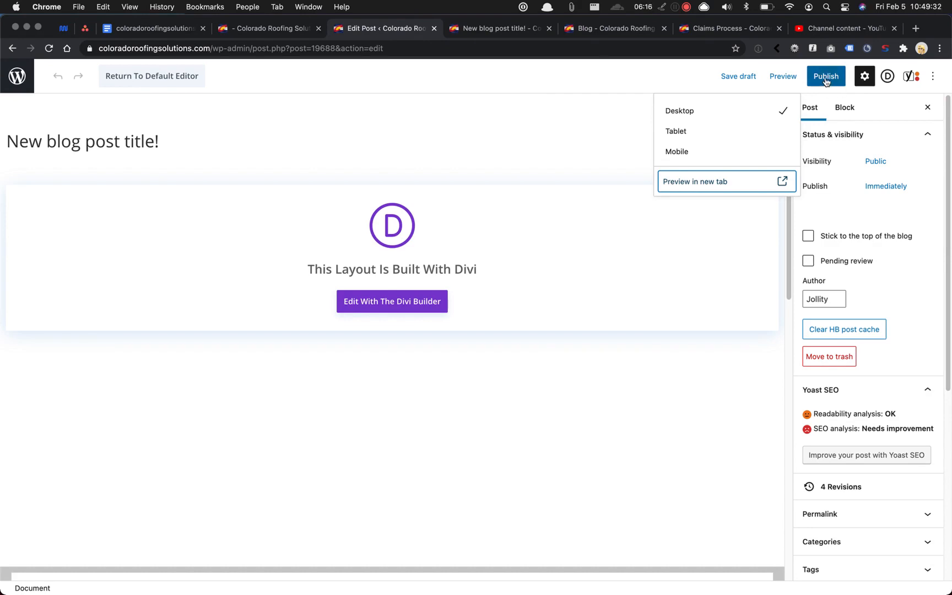
mouse_move(814, 88)
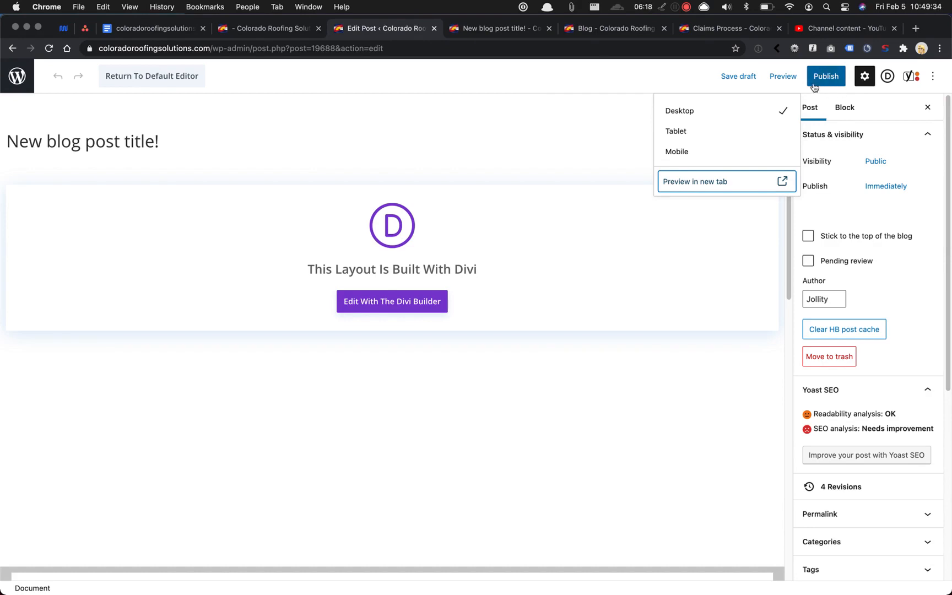
mouse_move(826, 79)
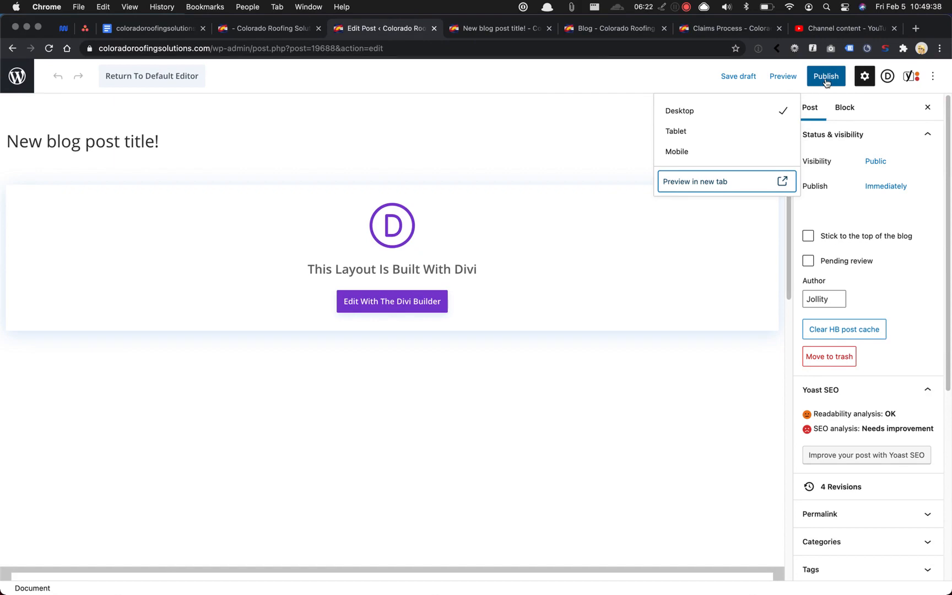
mouse_move(678, 8)
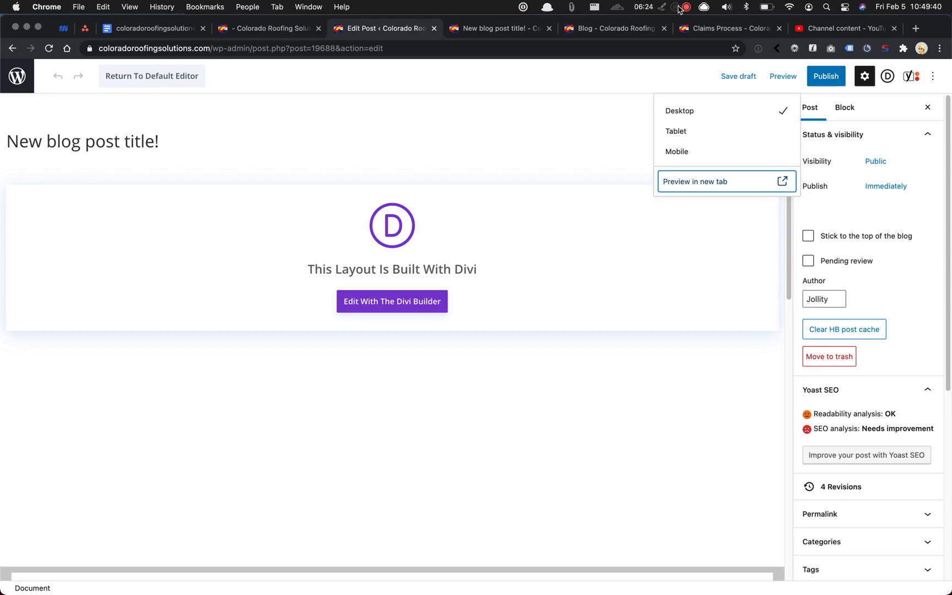